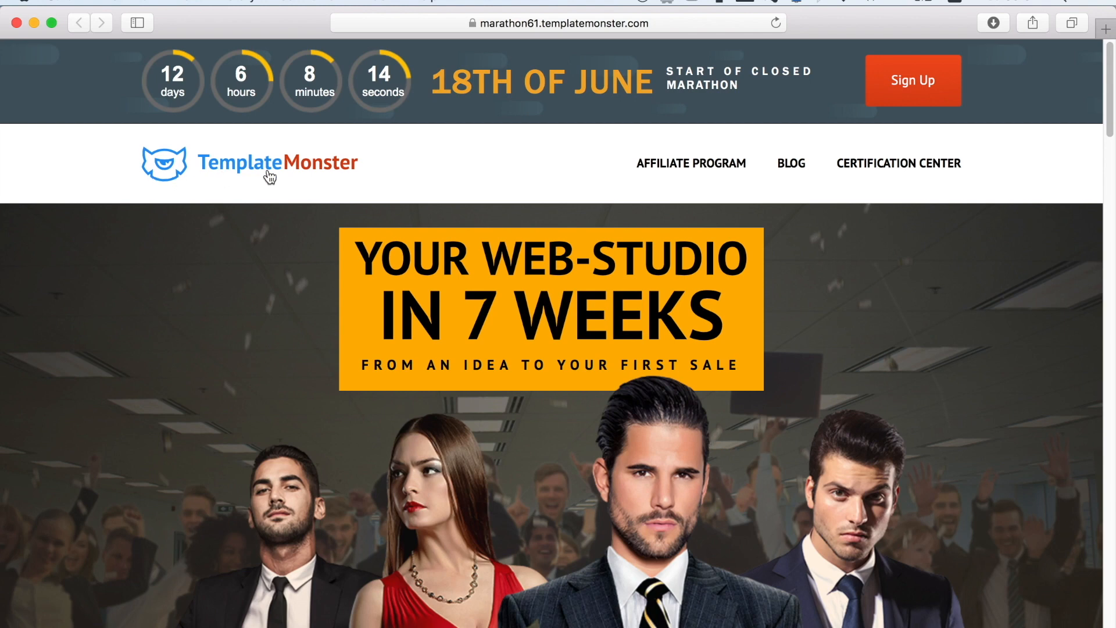
# Step: Create a 1920×1080 px RGB document named 'HD background' from the recent preset
pyautogui.scroll(-3)
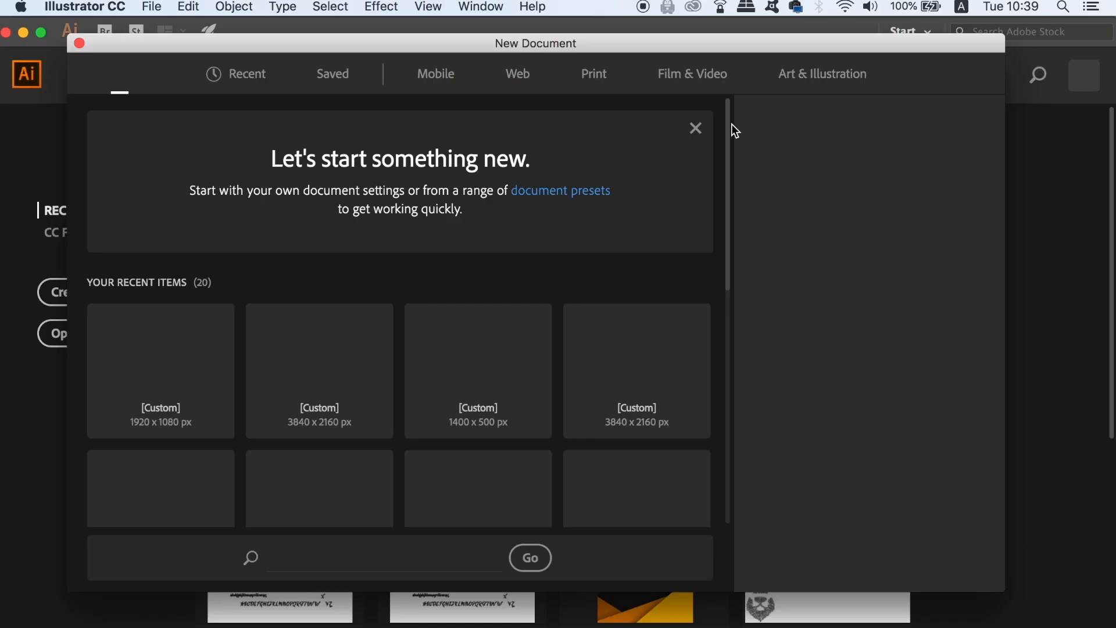
pyautogui.click(161, 371)
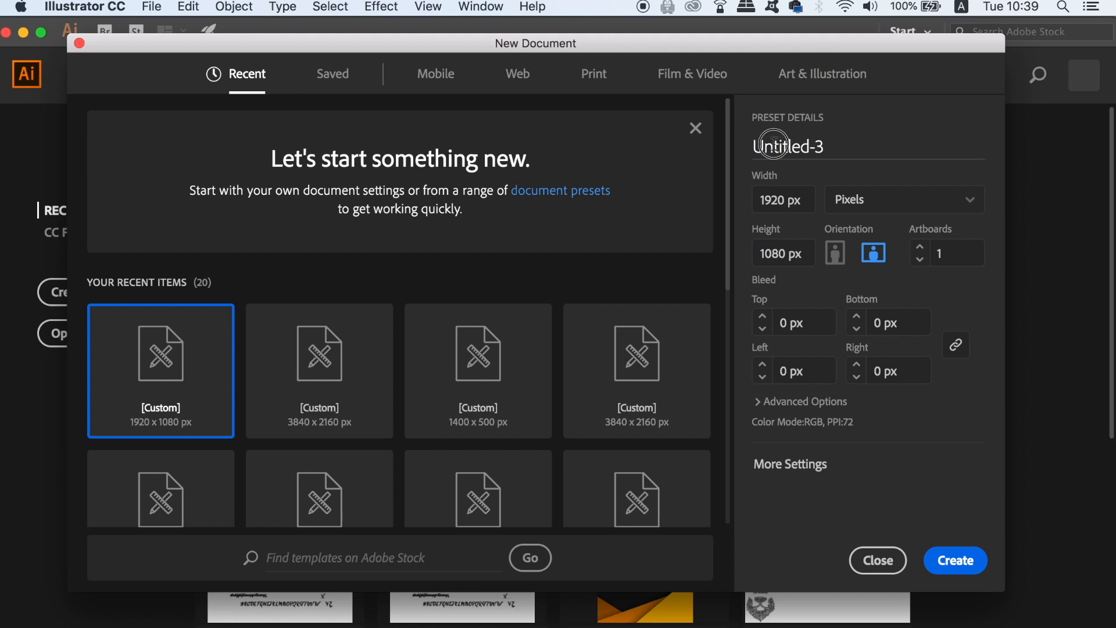
pyautogui.write('HD backgro')
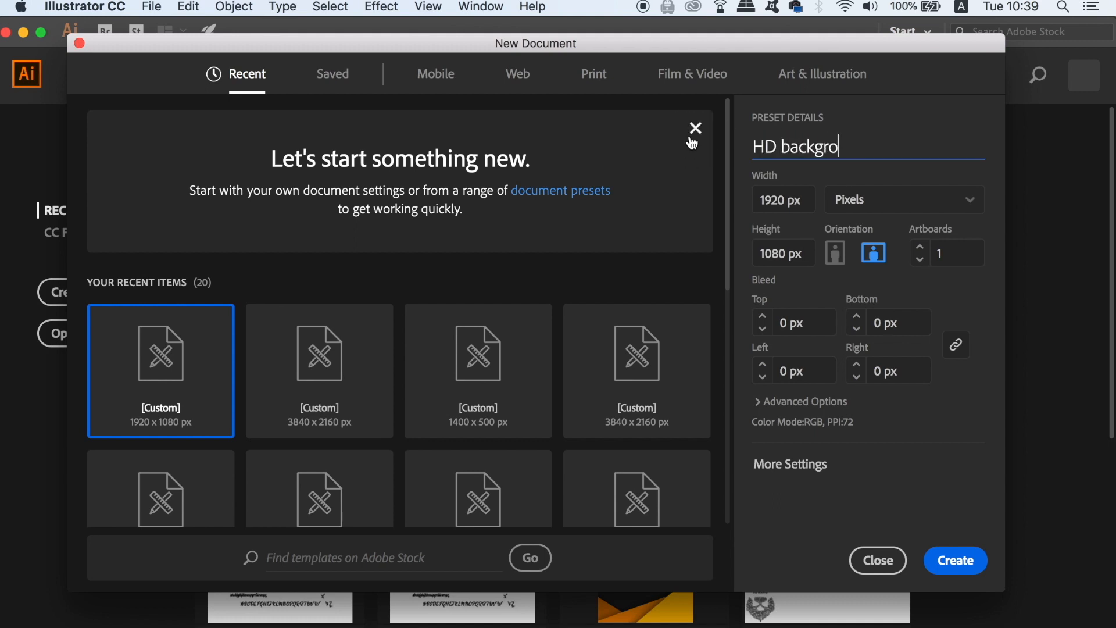
pyautogui.write('und')
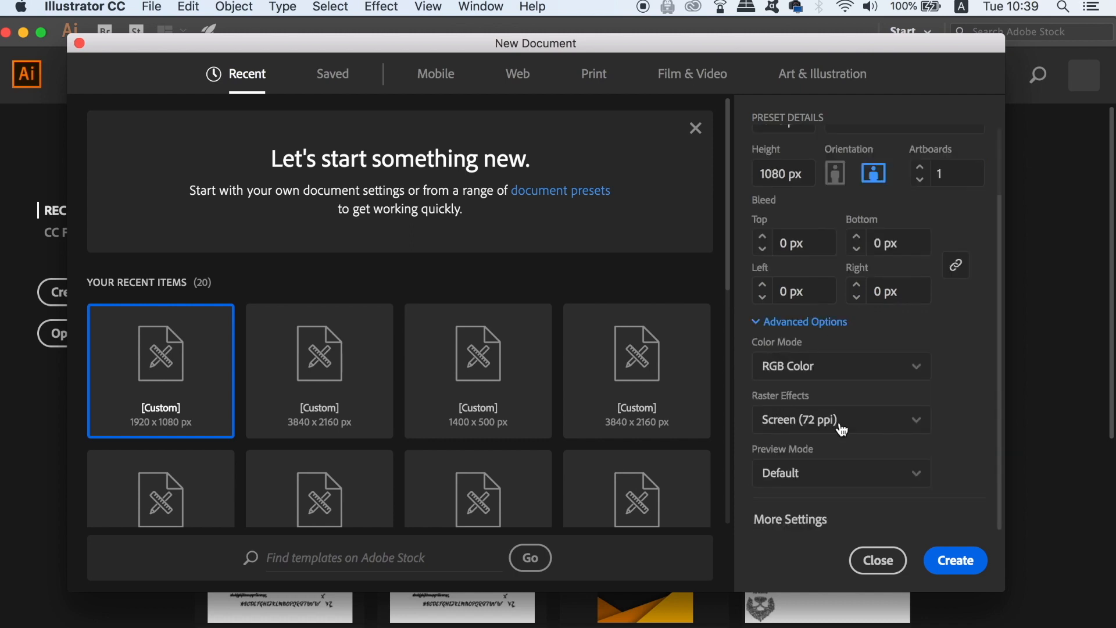
pyautogui.moveTo(861, 503)
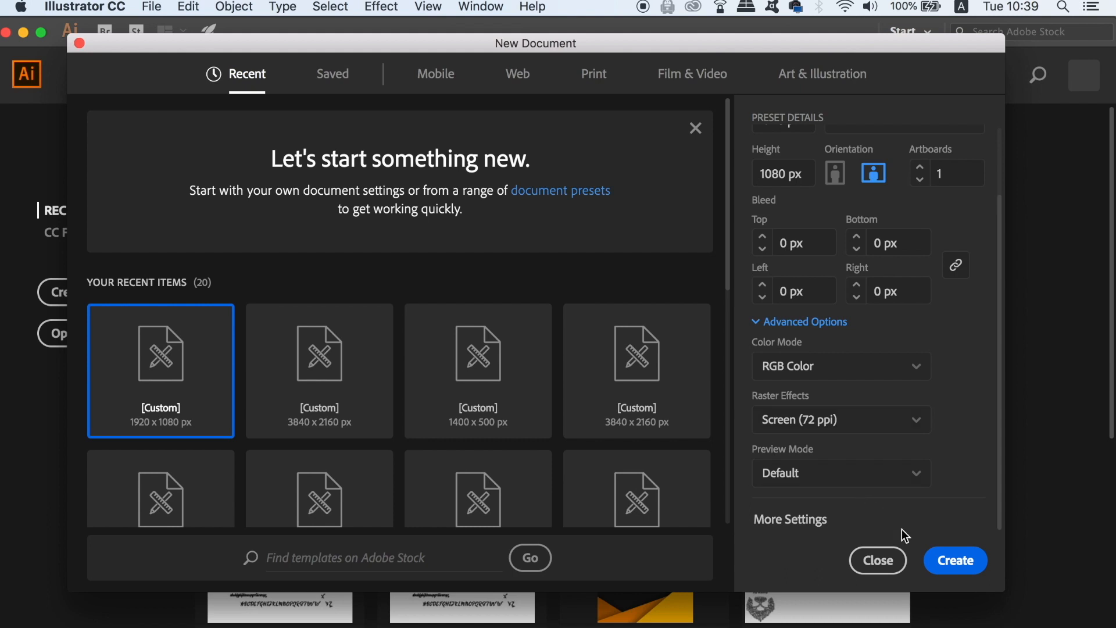
pyautogui.click(956, 560)
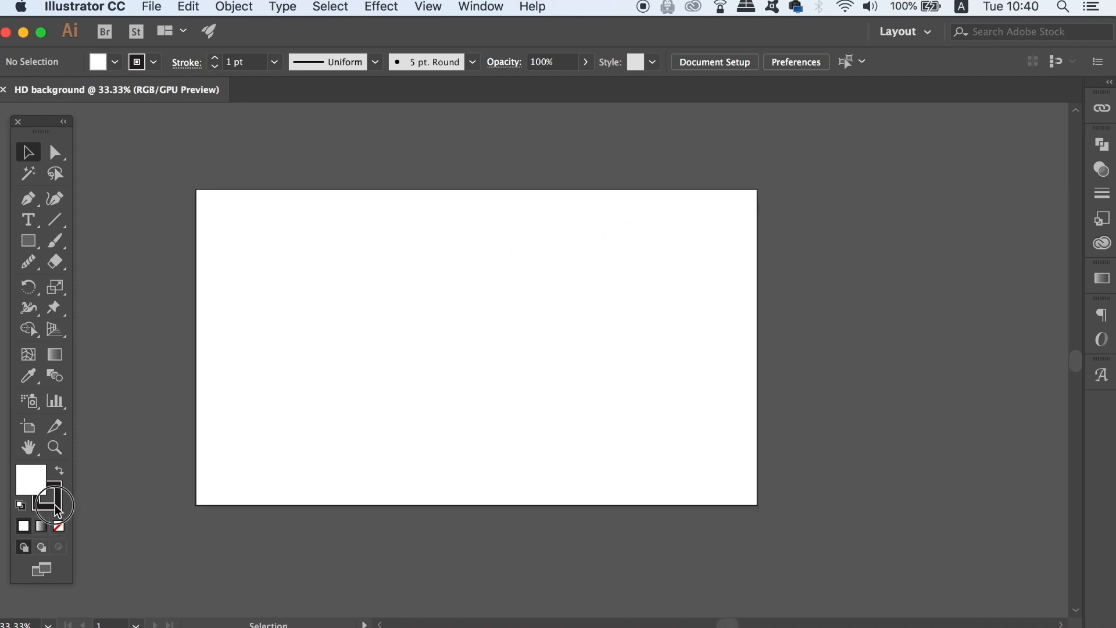
# Step: Draw a no-stroke square beside the artboard with a 90° grey-to-white gradient fill
pyautogui.click(57, 526)
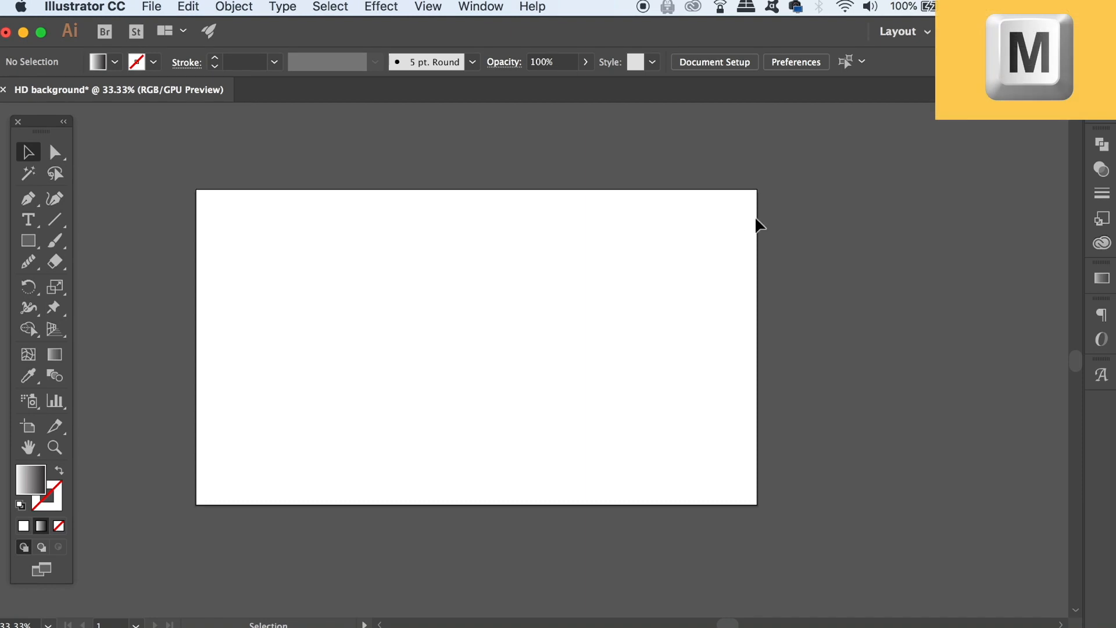
pyautogui.moveTo(824, 200); pyautogui.dragTo(919, 296)
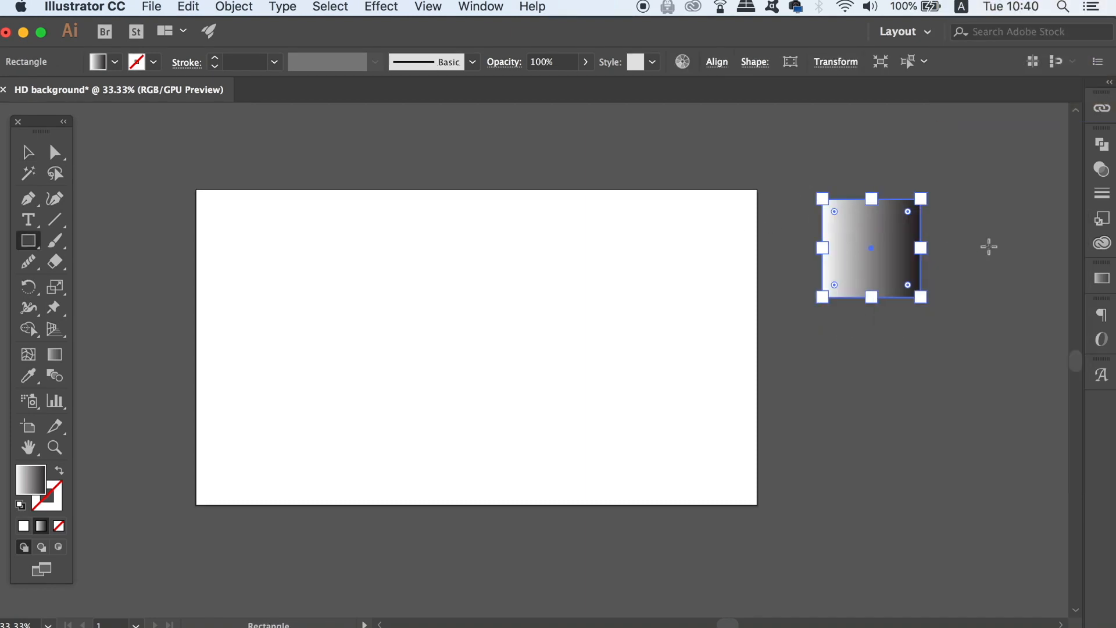
pyautogui.moveTo(1101, 292)
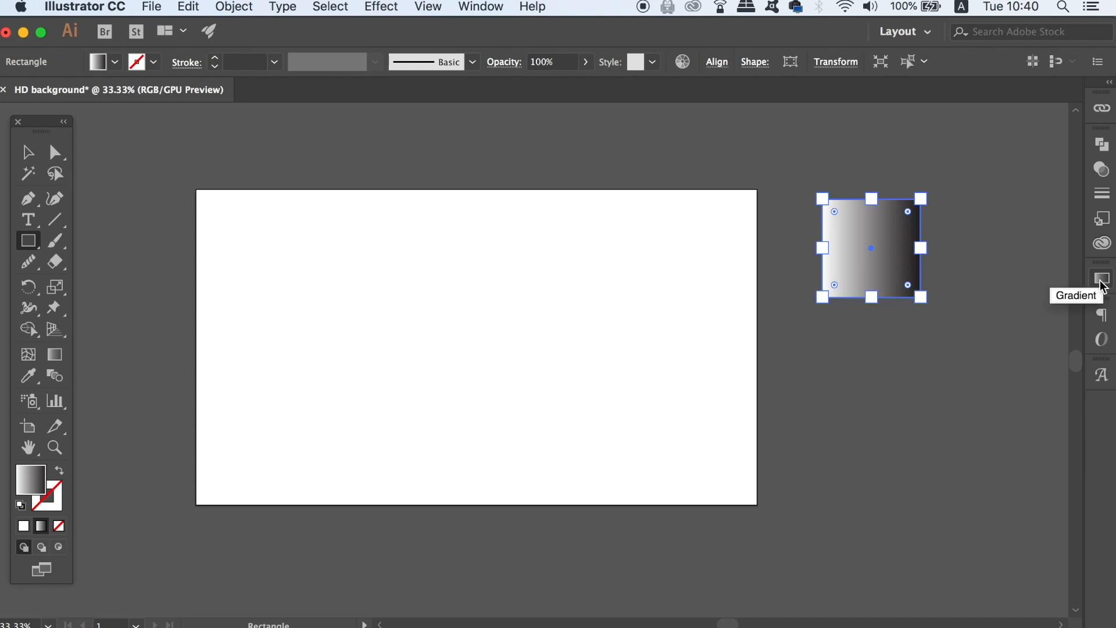
pyautogui.click(1101, 275)
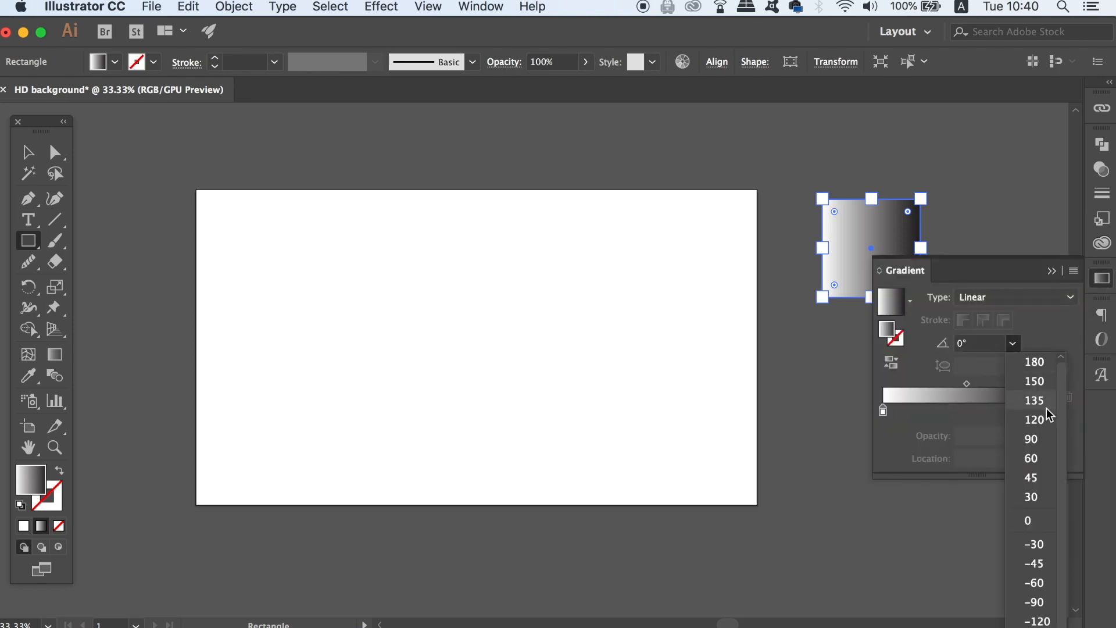
pyautogui.click(1033, 440)
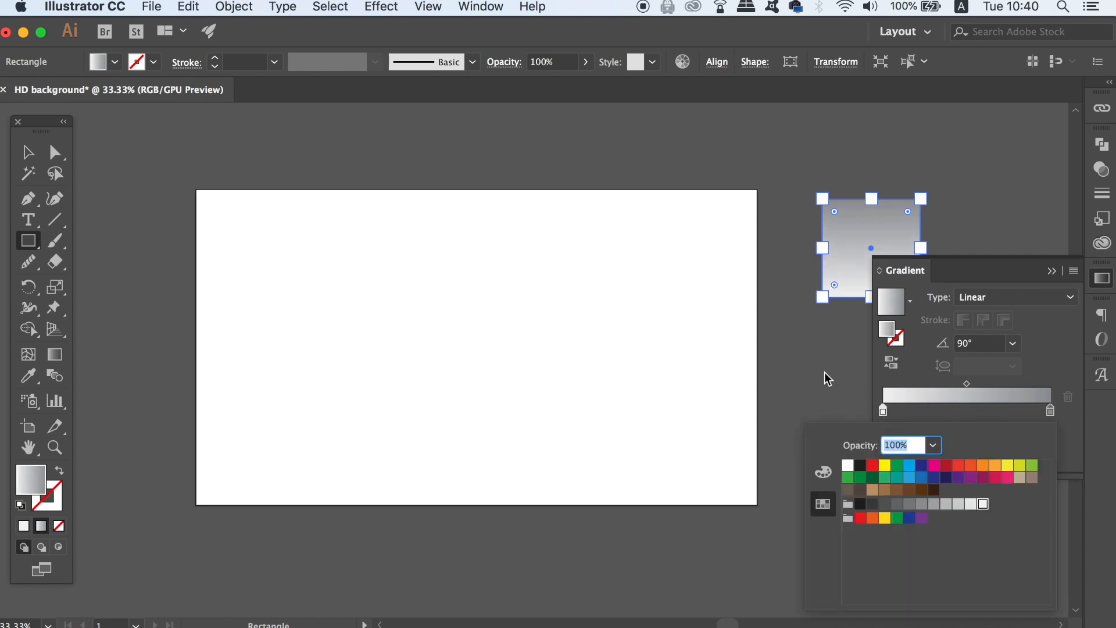
pyautogui.click(967, 385)
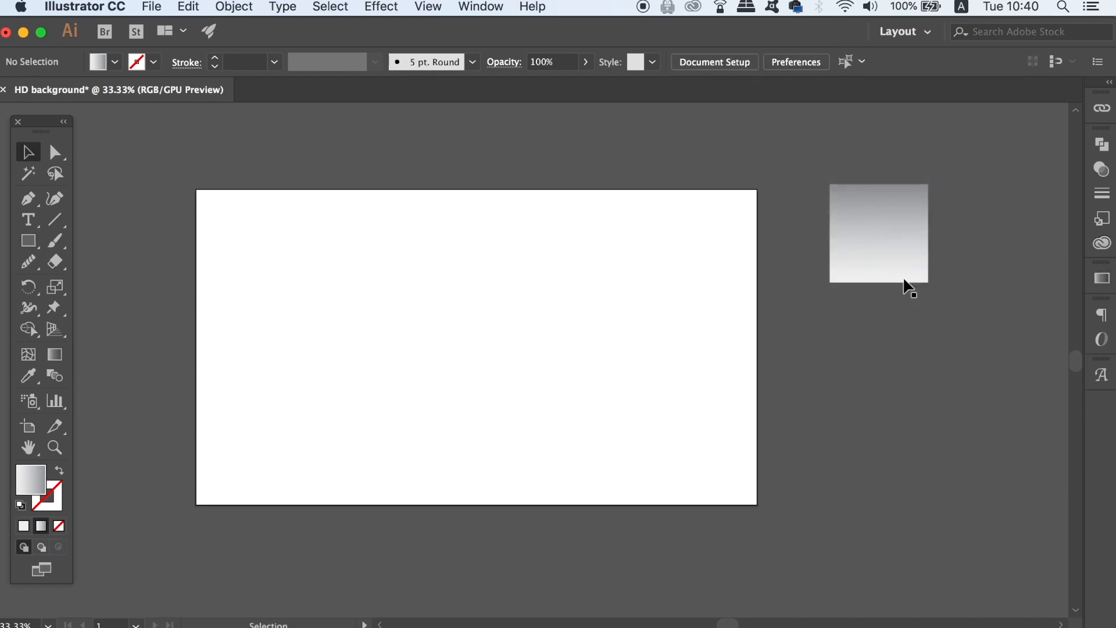
# Step: Pen-draw a gradient shape over the artboard and smooth its wavy bottom edge
pyautogui.press('p')
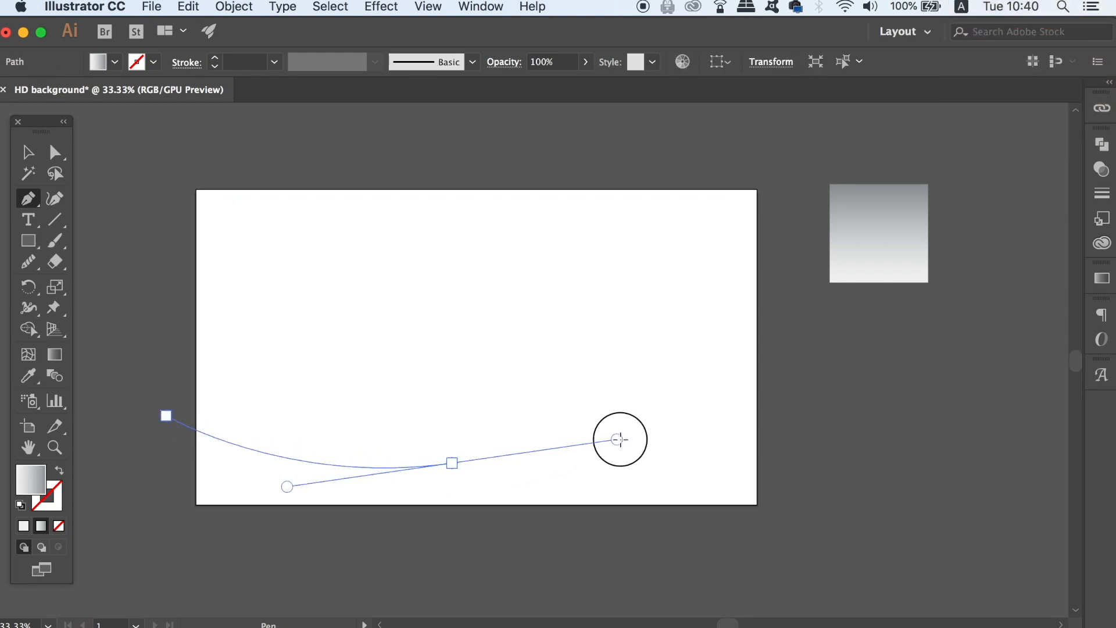
pyautogui.moveTo(620, 439); pyautogui.dragTo(670, 474)
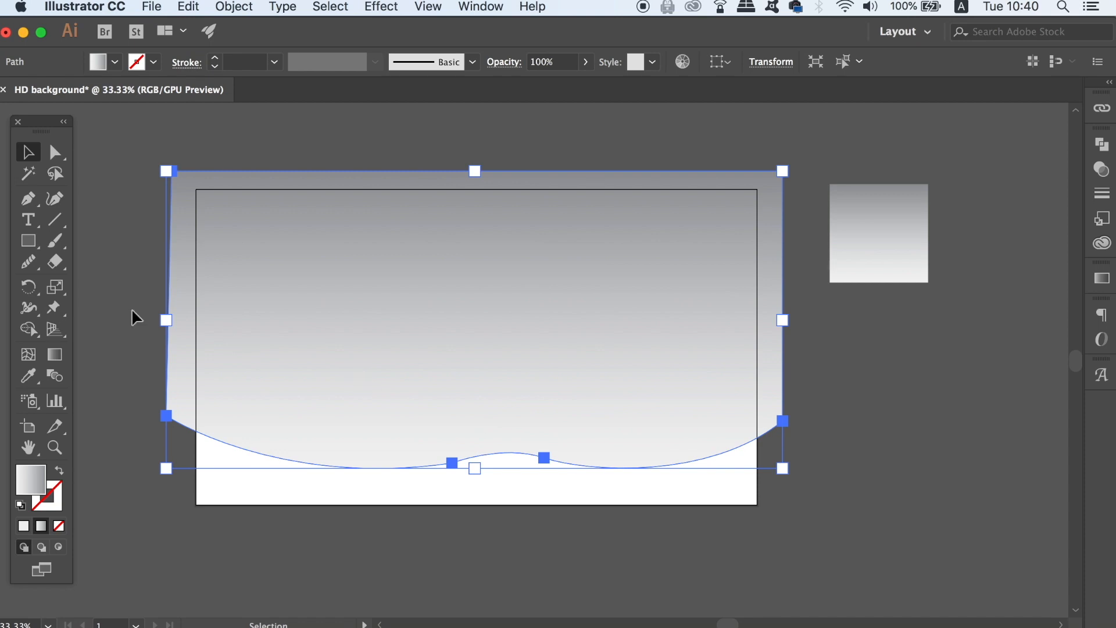
pyautogui.click(28, 262)
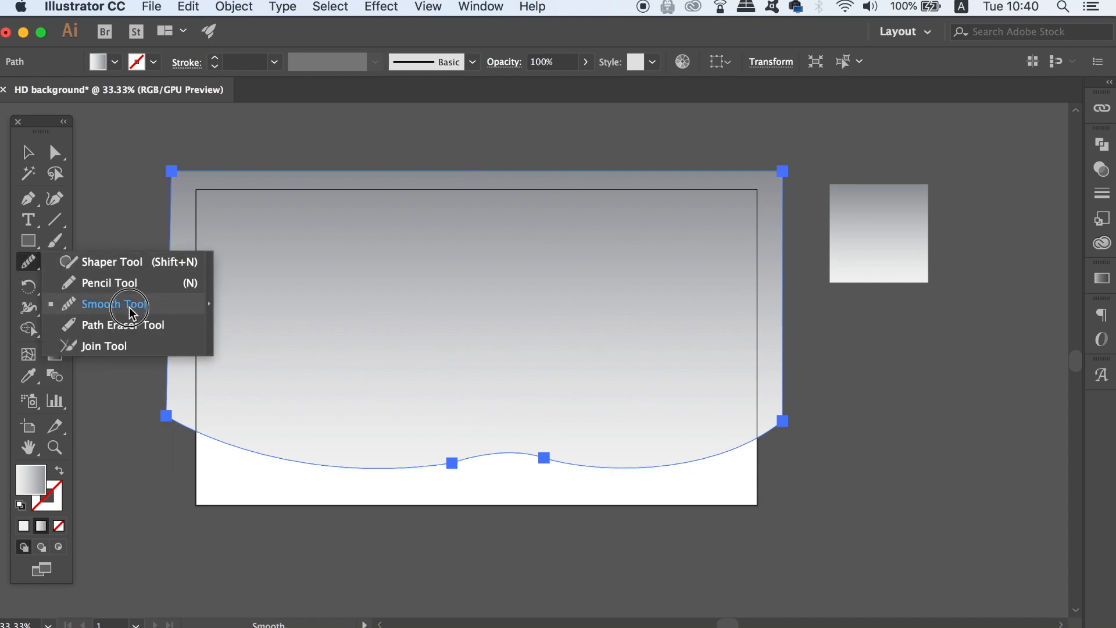
pyautogui.click(114, 305)
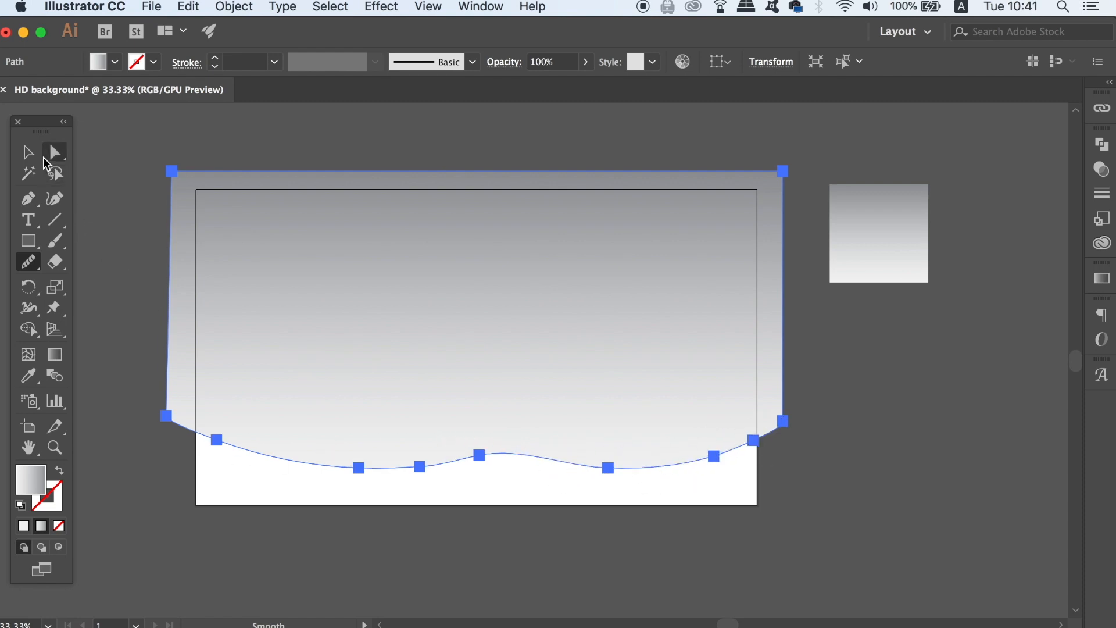
pyautogui.click(566, 453)
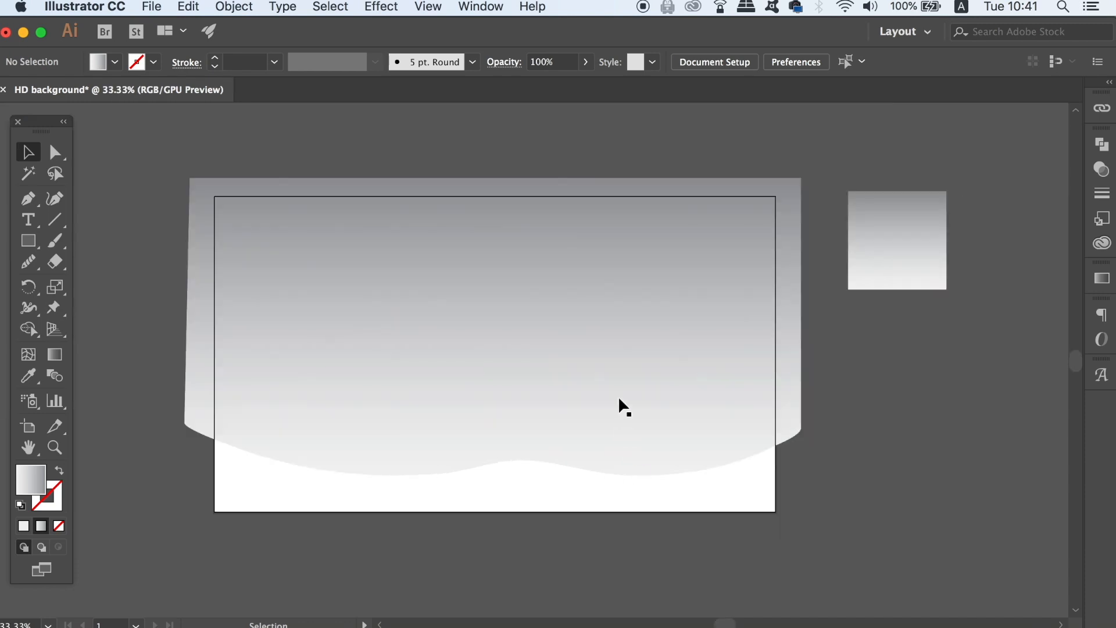
# Step: Add a Drop Shadow with 75% opacity, 15 px X offset, 0 Y offset and 22 px blur
pyautogui.click(381, 7)
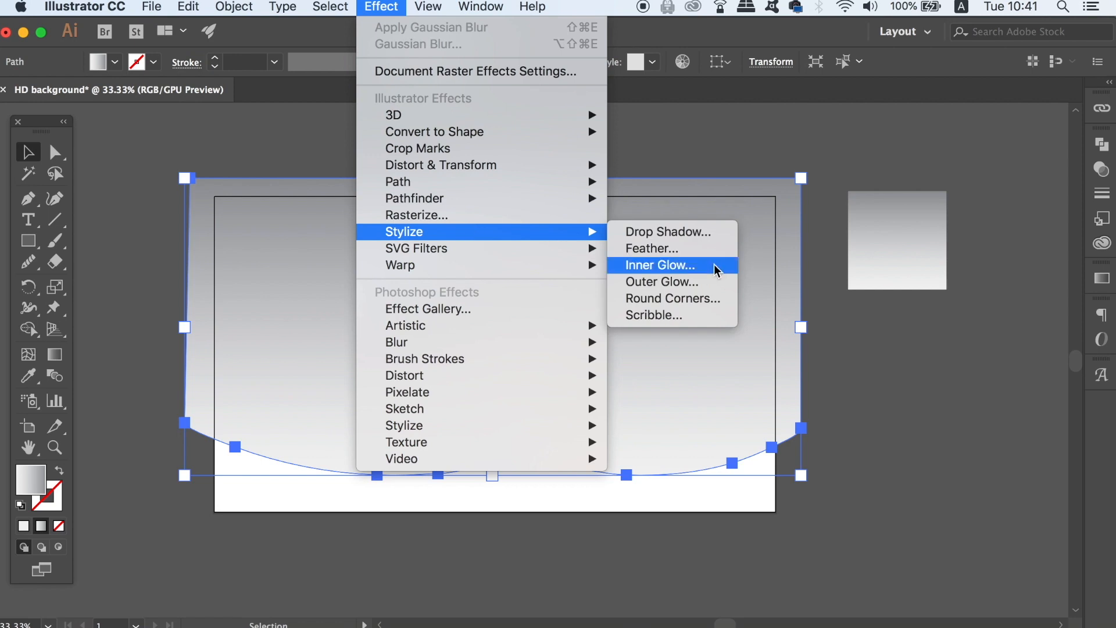
pyautogui.moveTo(837, 332)
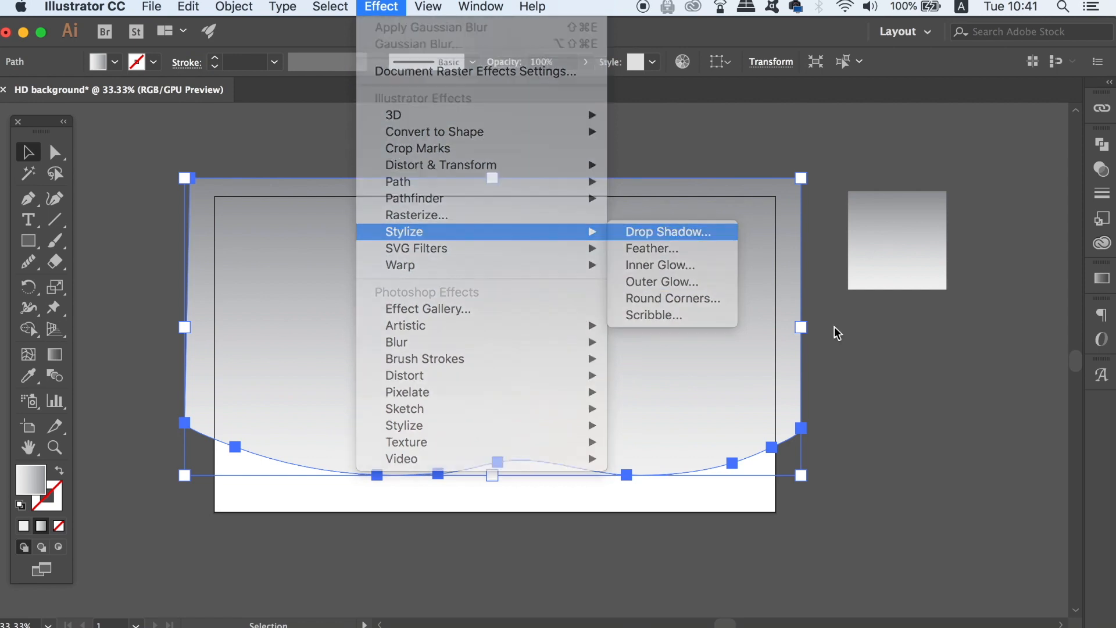
pyautogui.click(665, 231)
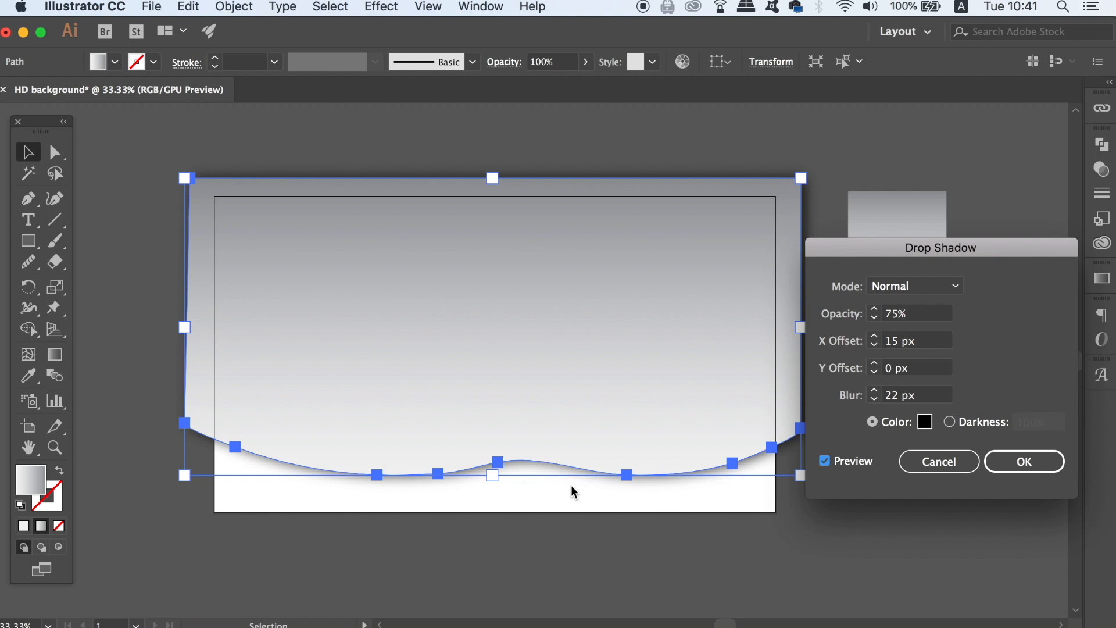
pyautogui.click(1024, 461)
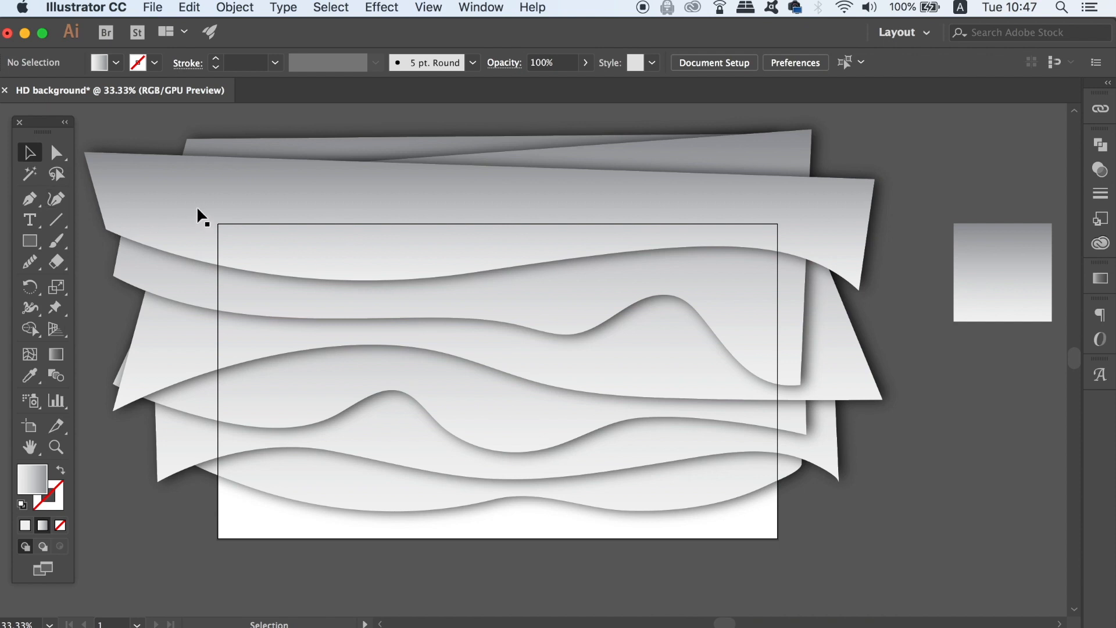
pyautogui.moveTo(533, 334)
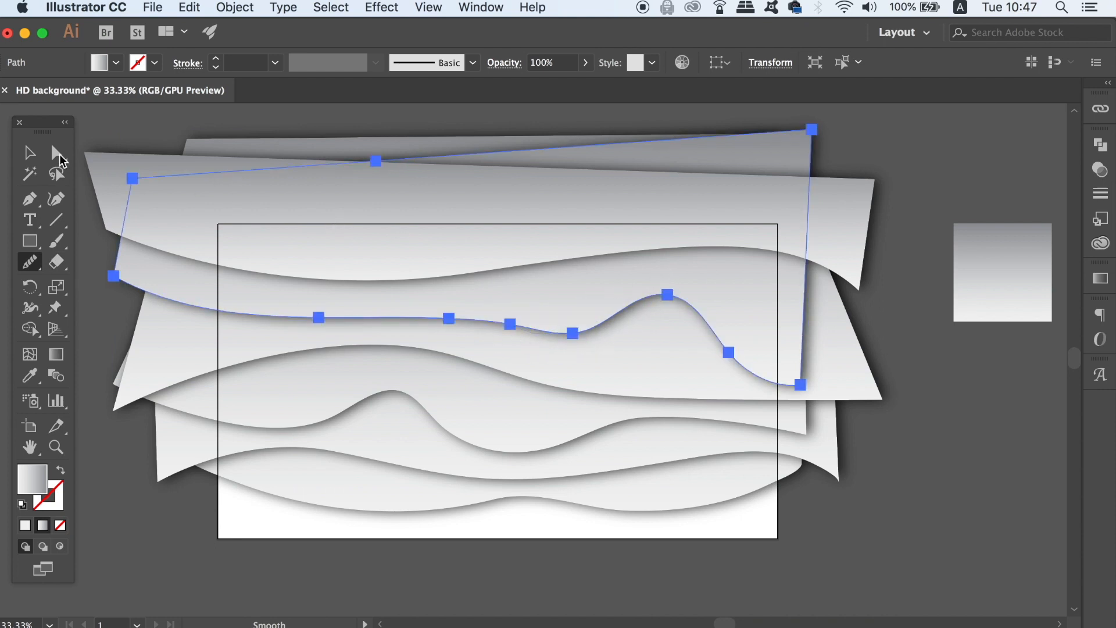
pyautogui.click(30, 152)
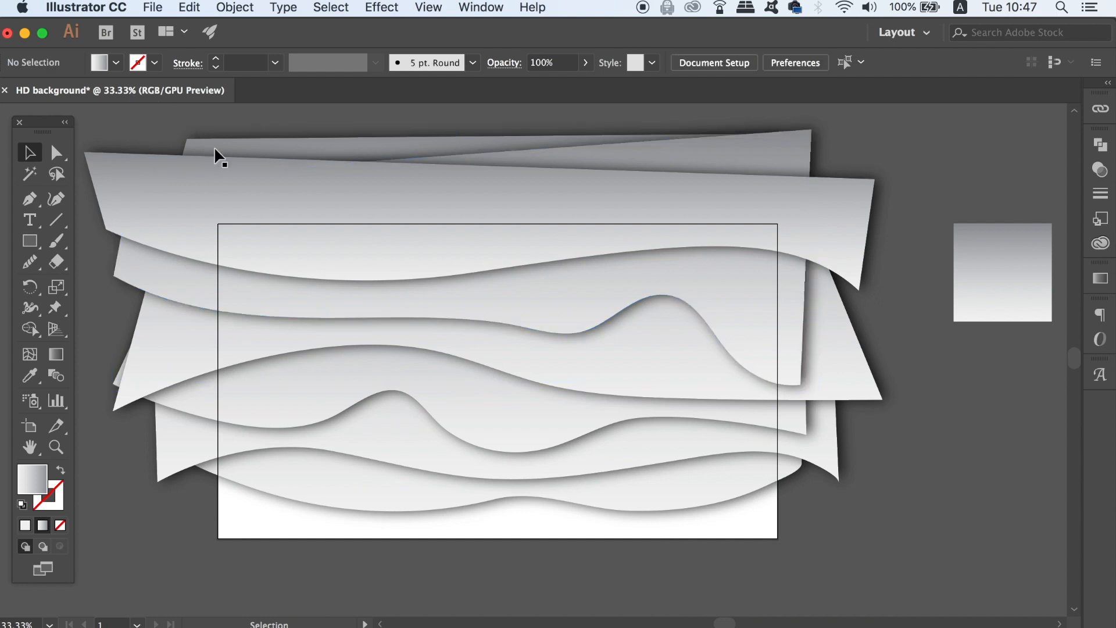
pyautogui.click(1003, 273)
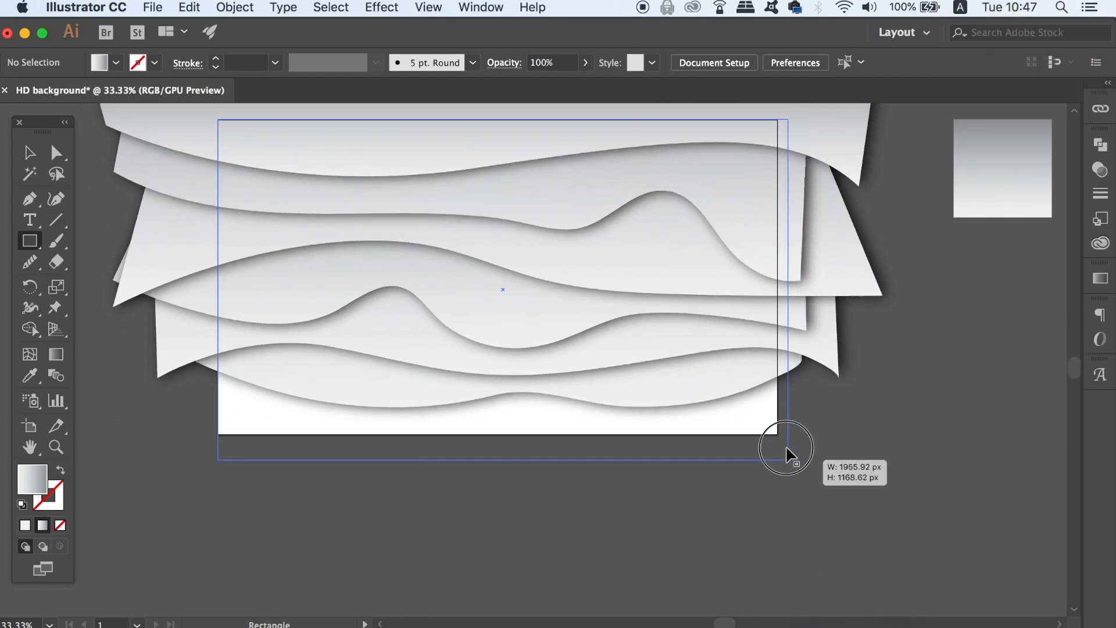
# Step: Draw a rectangle covering the whole artboard
pyautogui.moveTo(787, 448); pyautogui.dragTo(780, 435)
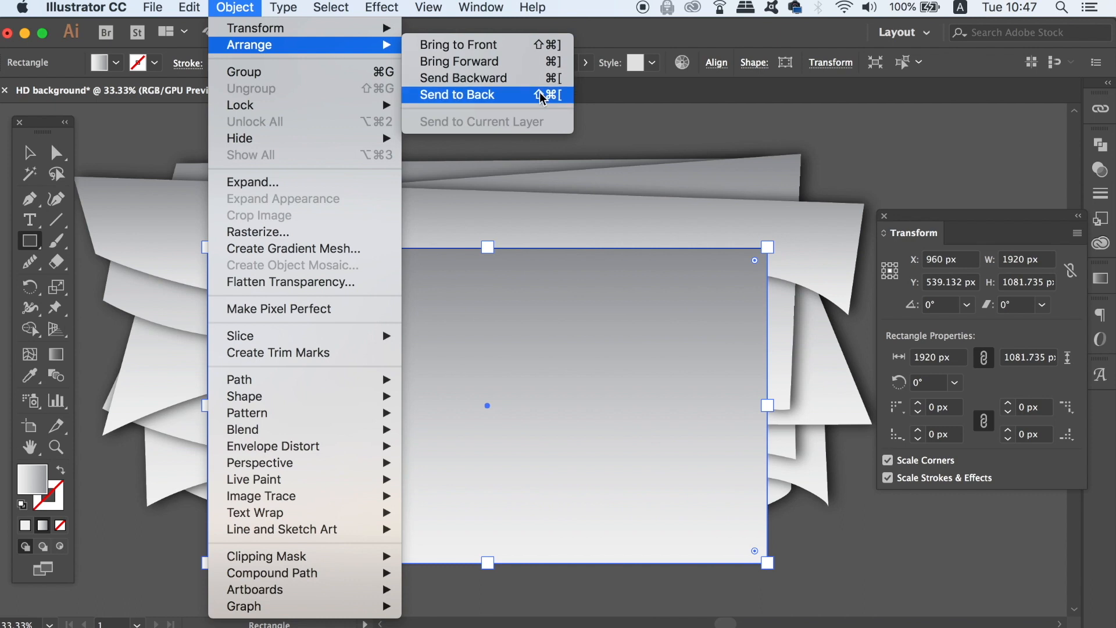
pyautogui.click(457, 95)
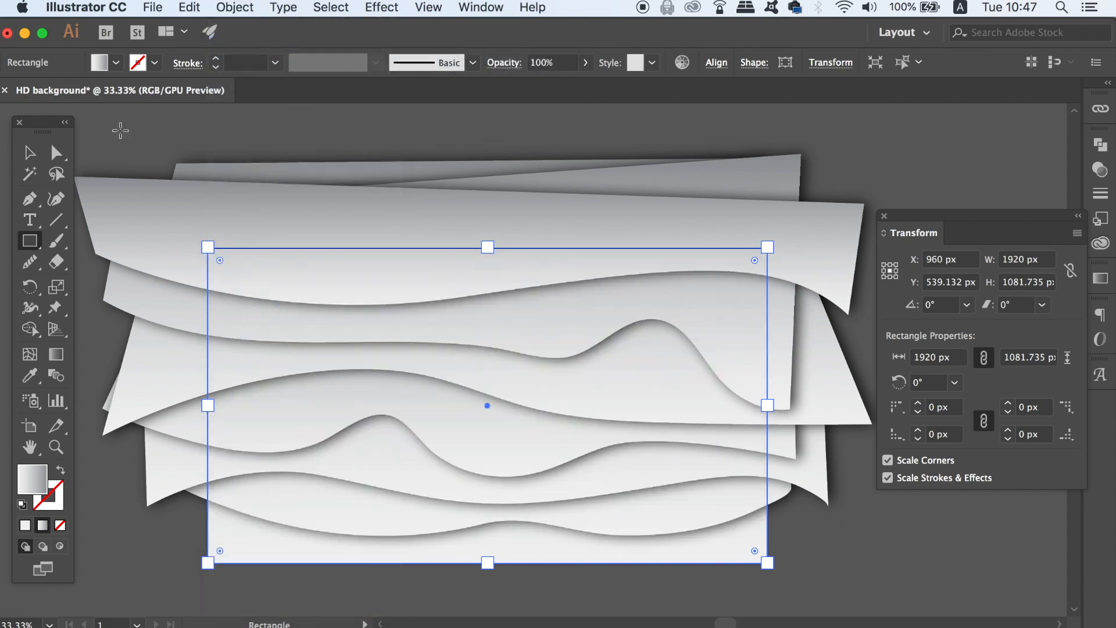
pyautogui.click(29, 153)
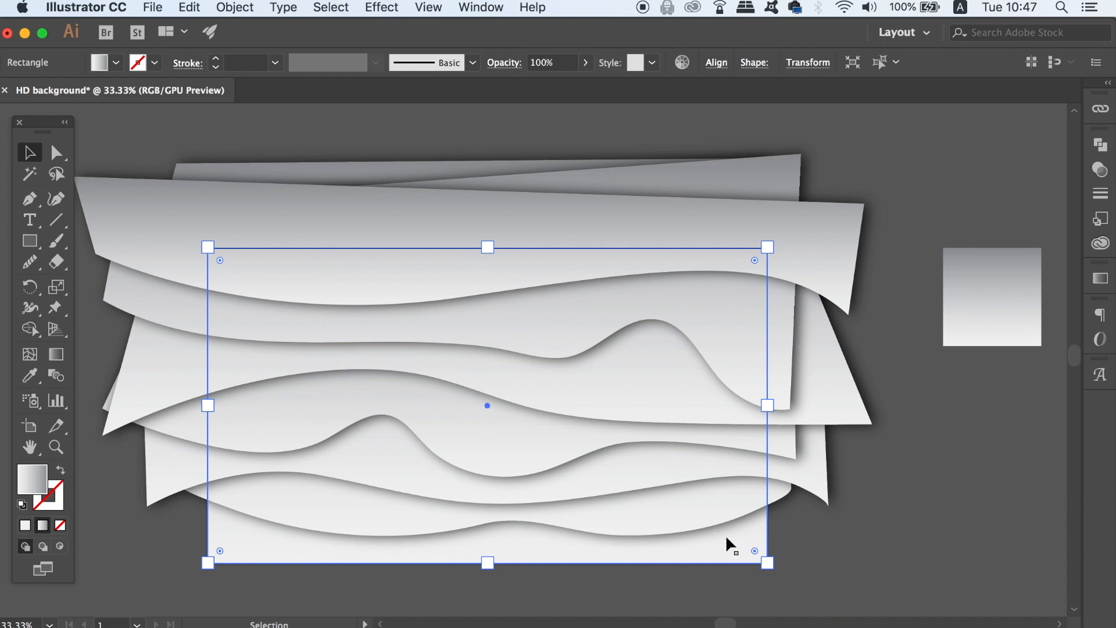
pyautogui.moveTo(897, 539)
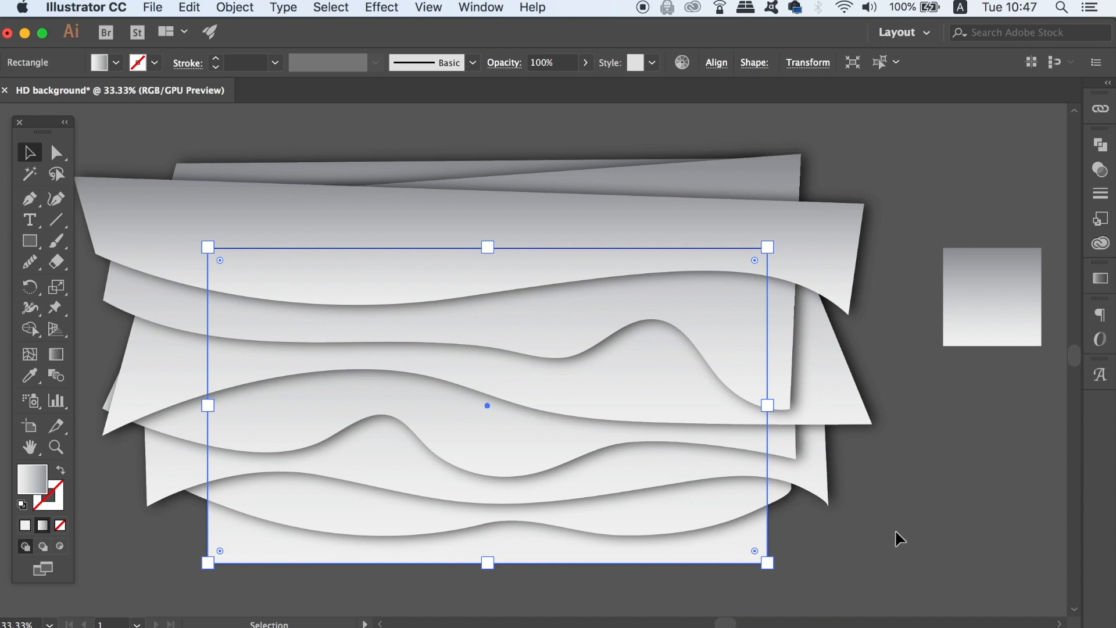
# Step: Copy the artboard-sized rectangle and paste a copy in front
pyautogui.press('cmd+c')
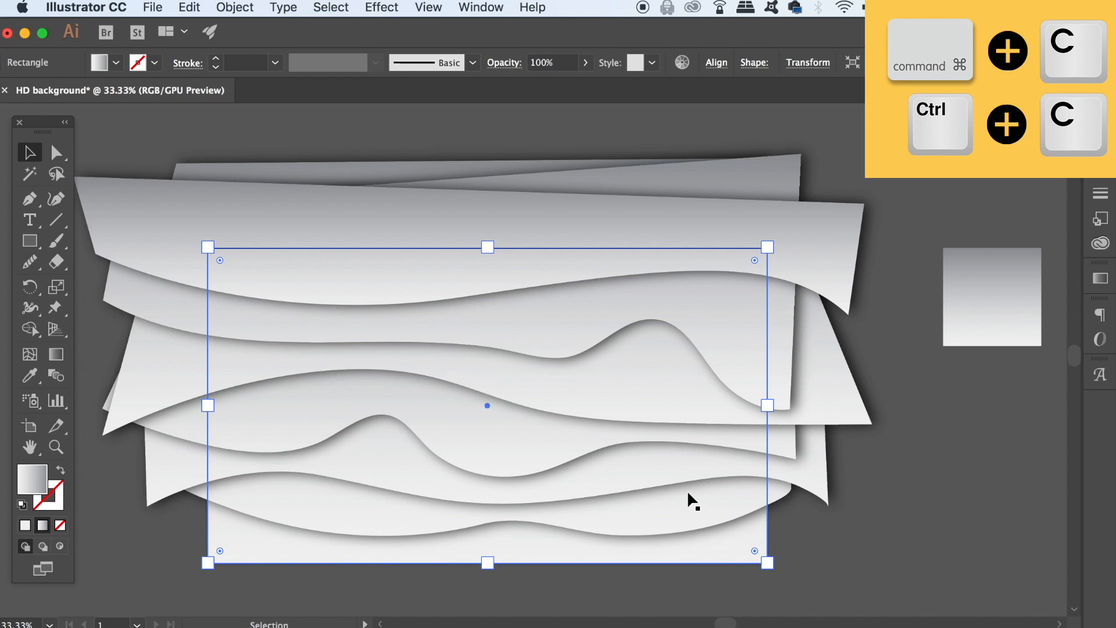
pyautogui.moveTo(428, 149)
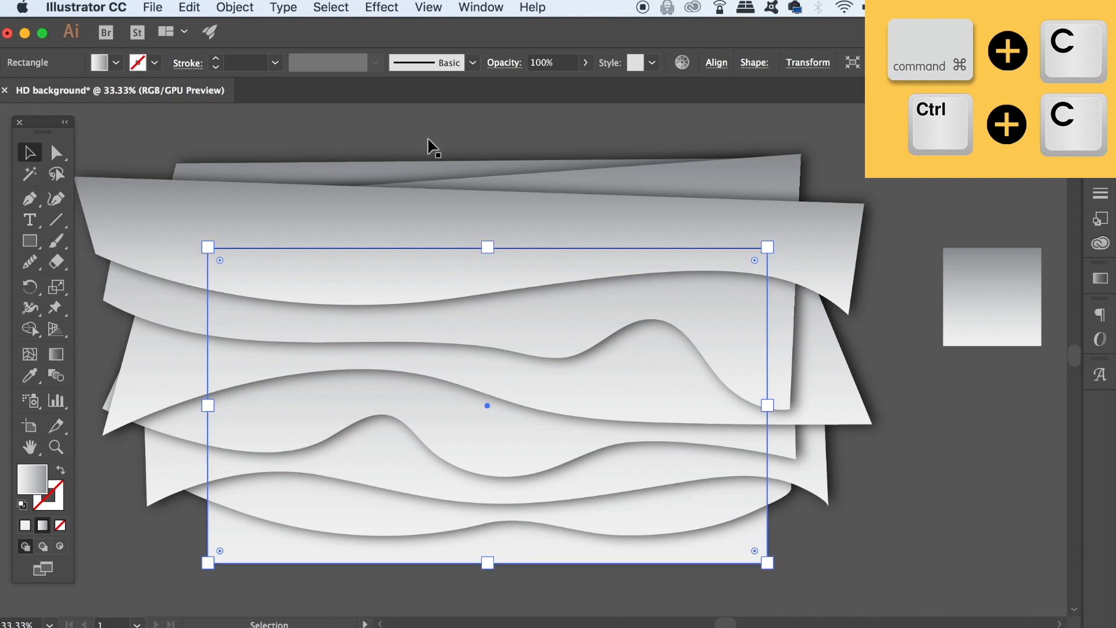
pyautogui.click(234, 7)
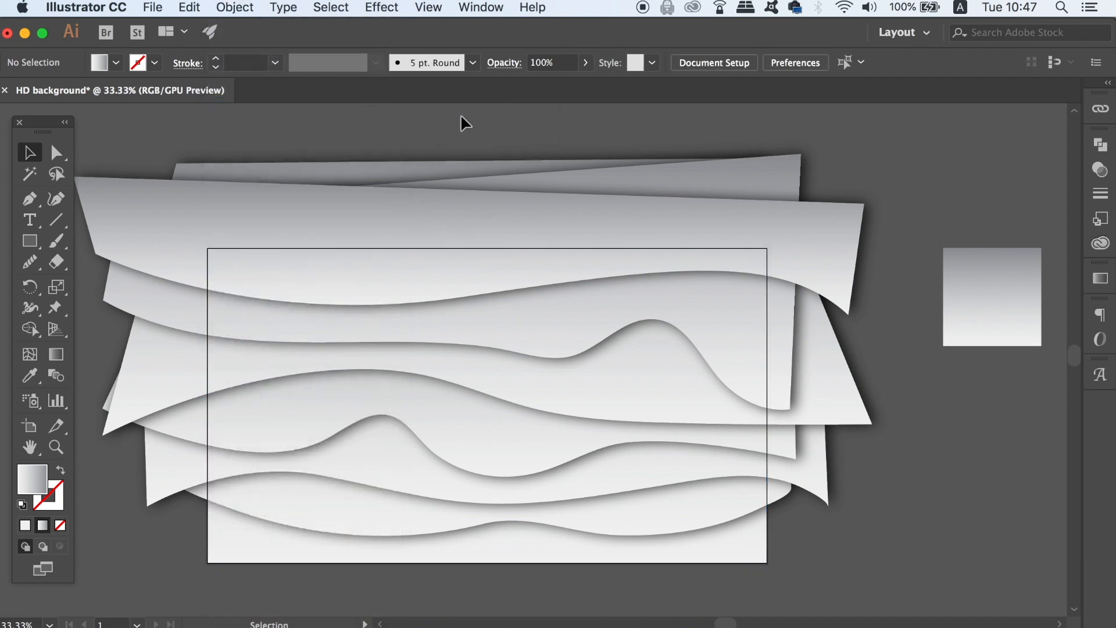
pyautogui.press('cmd+f')
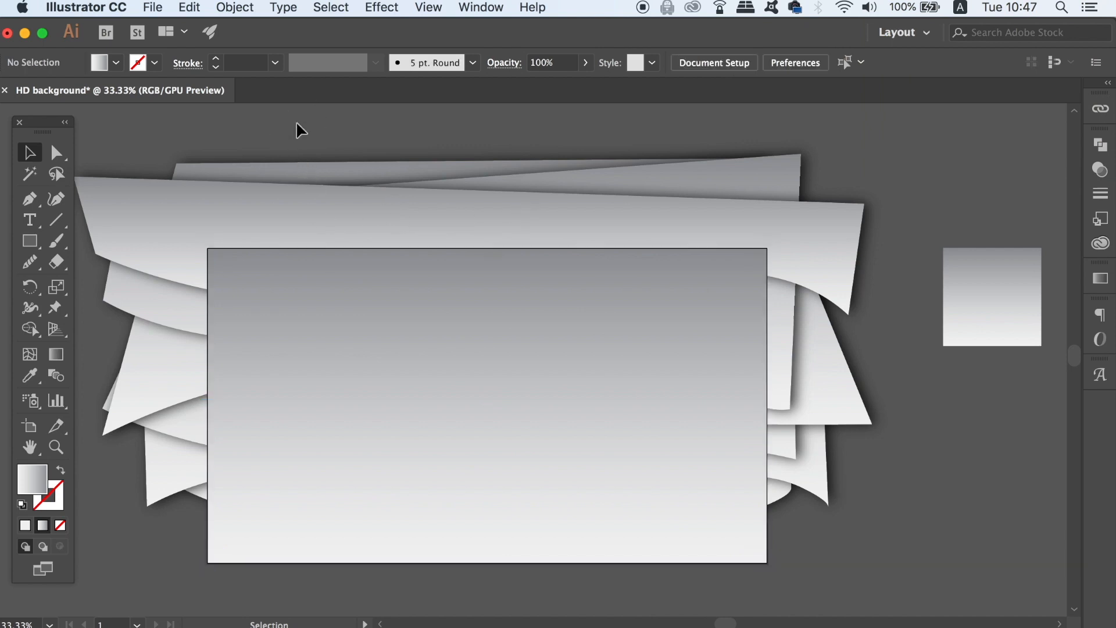
# Step: Bring the rectangle to front, clip the paper layers to it, and apply Pathfinder Trim
pyautogui.click(235, 8)
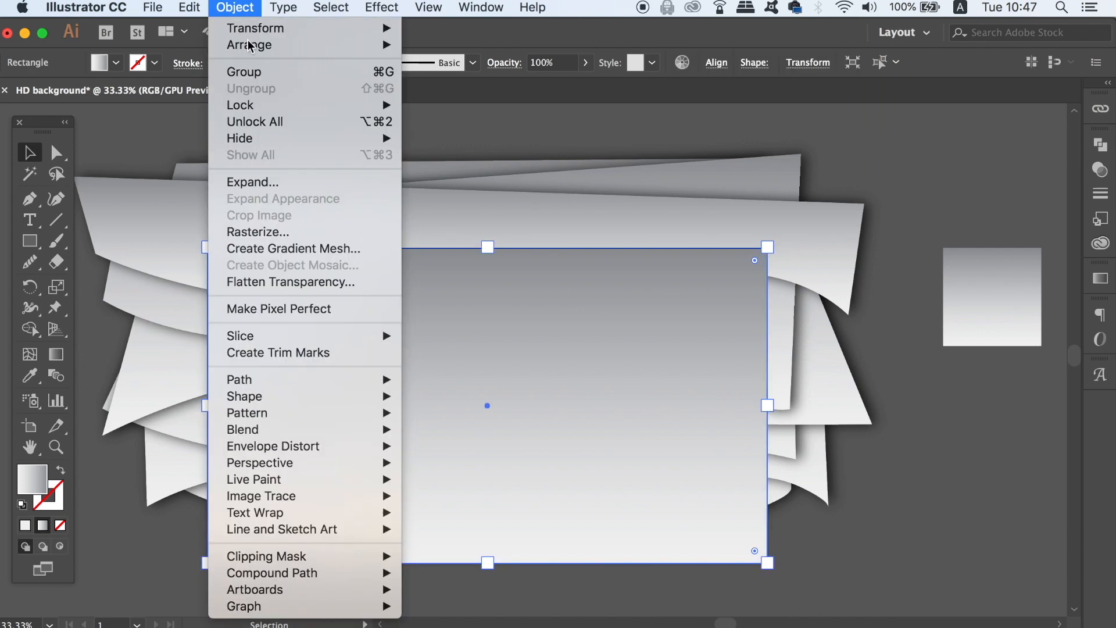
pyautogui.moveTo(248, 44)
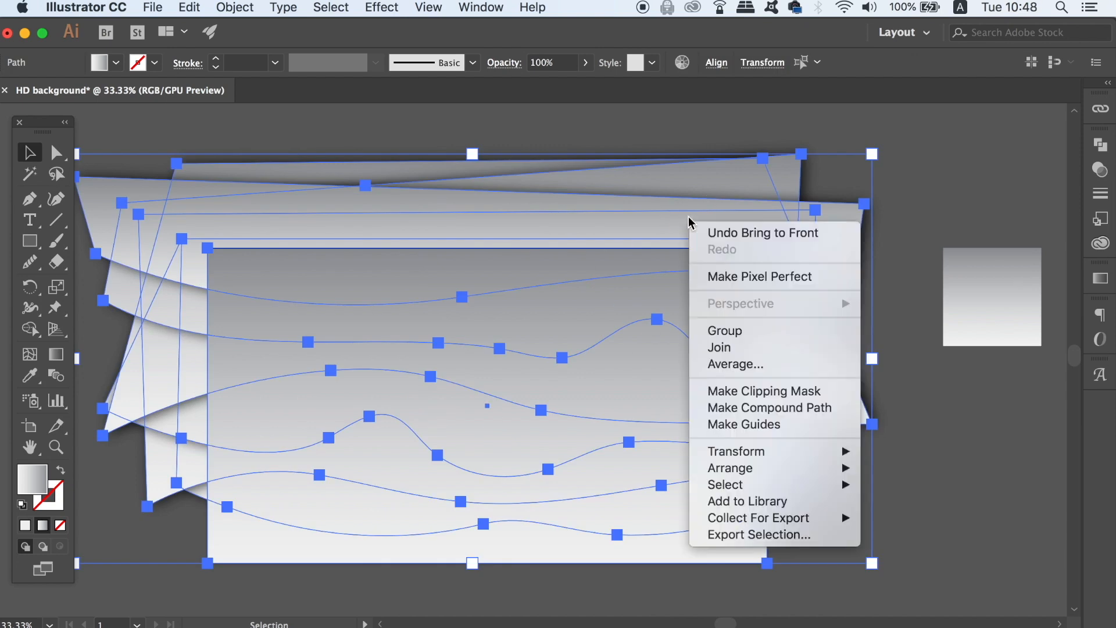
pyautogui.moveTo(756, 391)
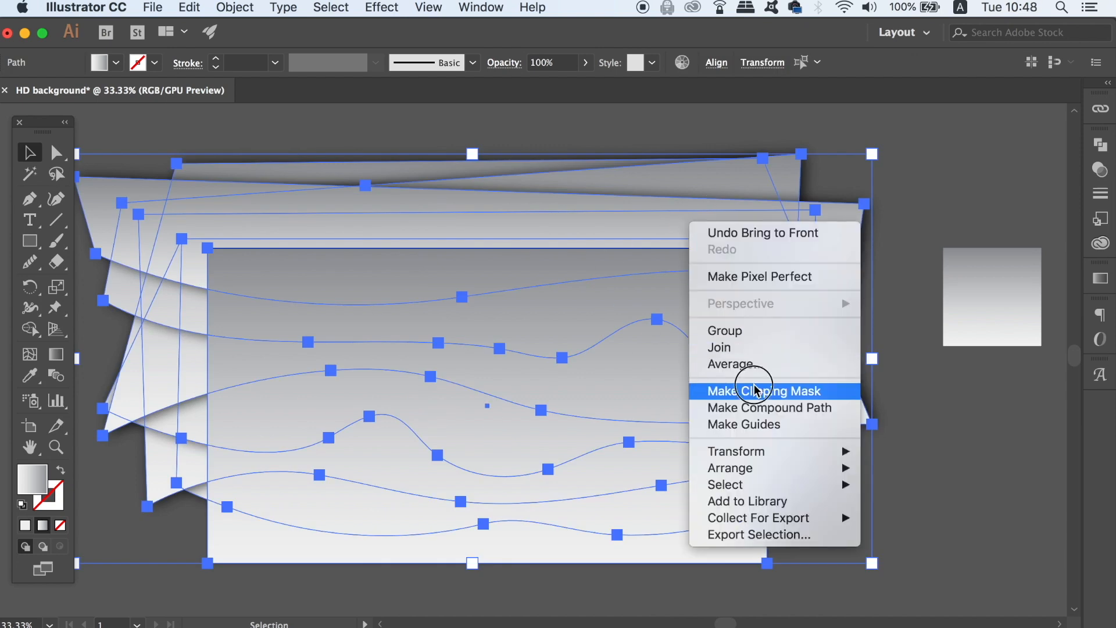
pyautogui.click(763, 391)
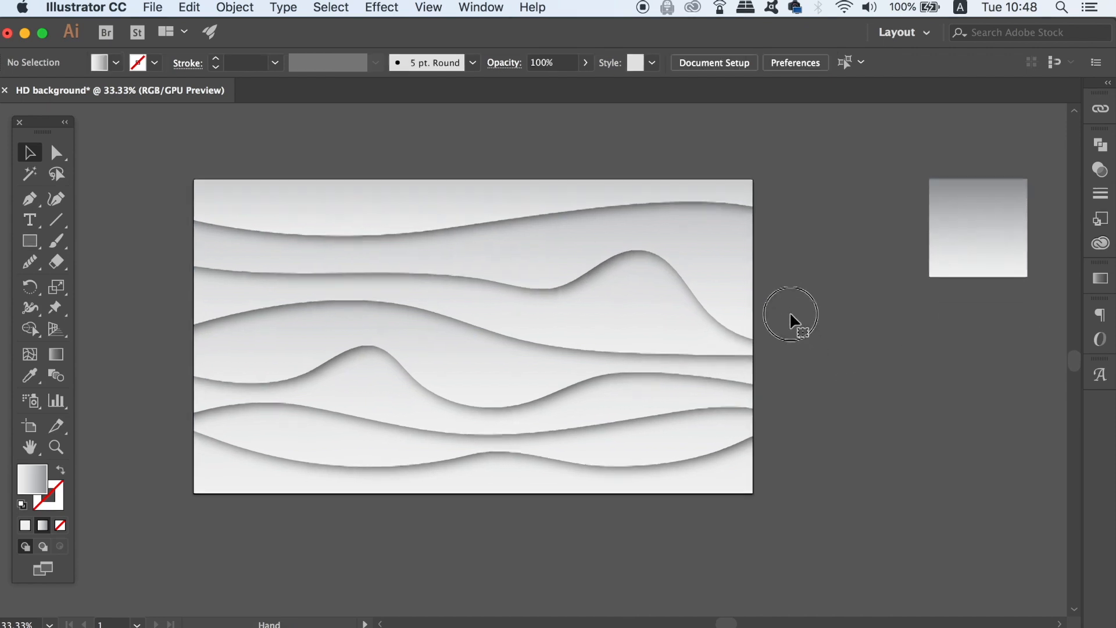
pyautogui.click(468, 325)
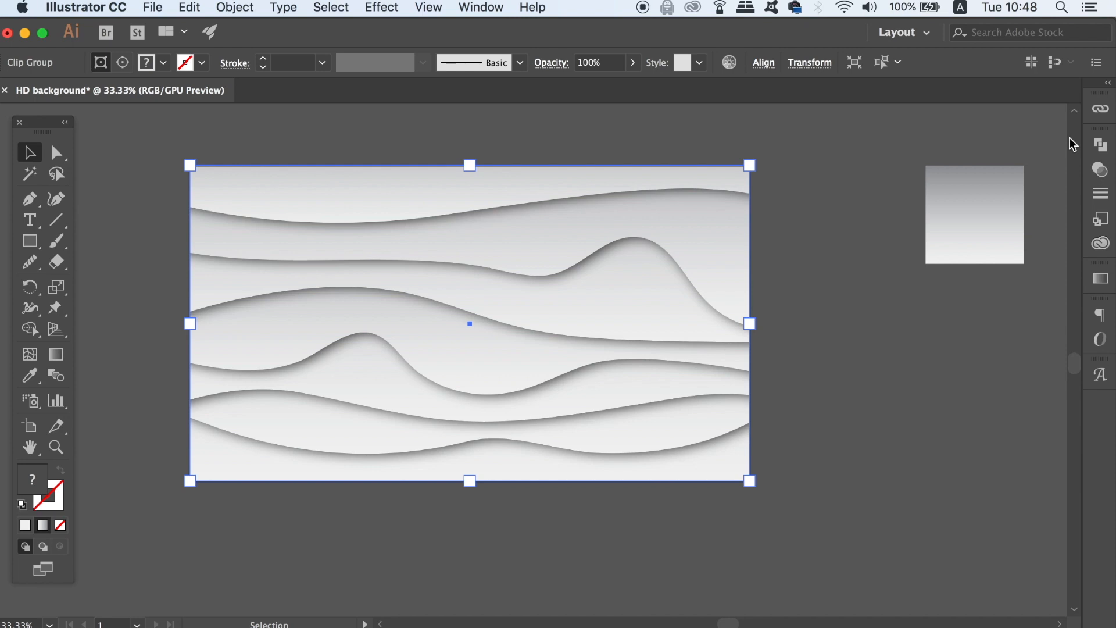
pyautogui.click(1106, 139)
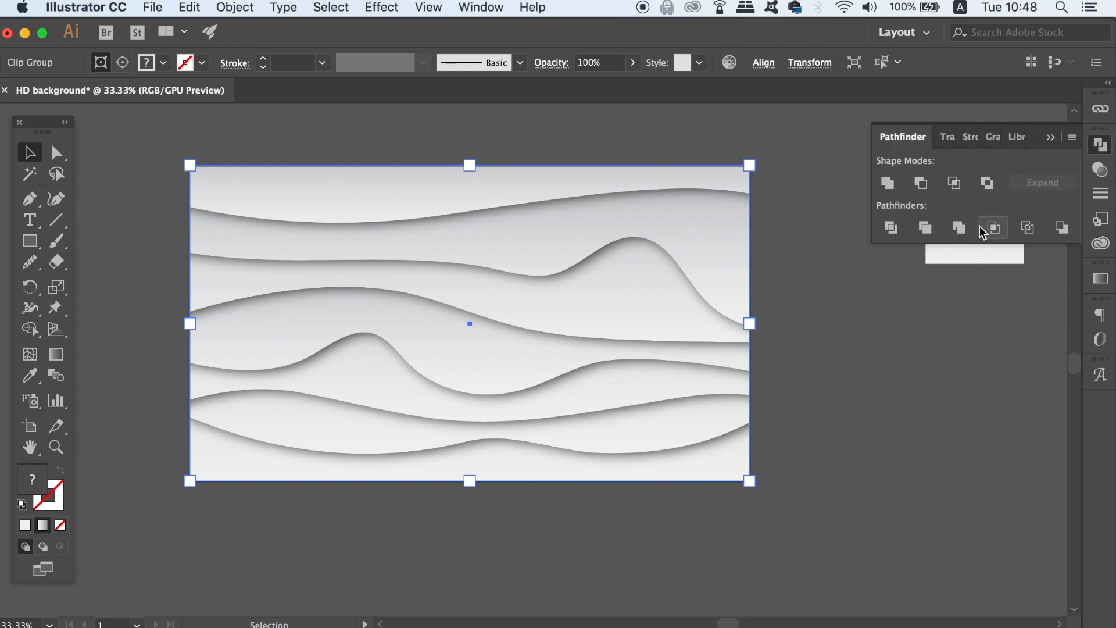
pyautogui.moveTo(925, 227)
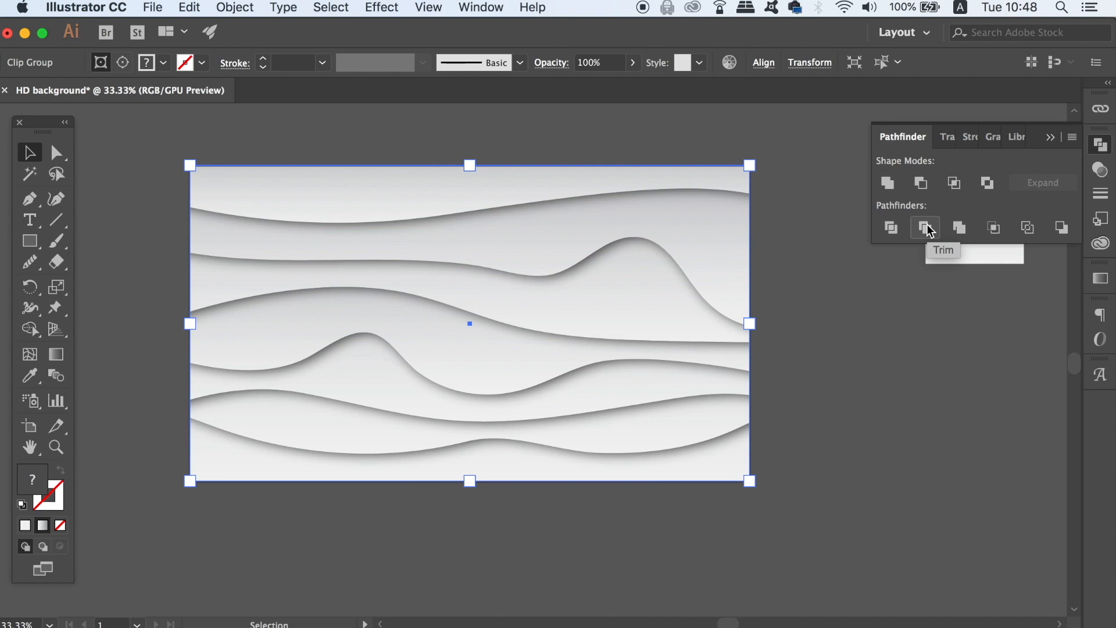
pyautogui.click(925, 228)
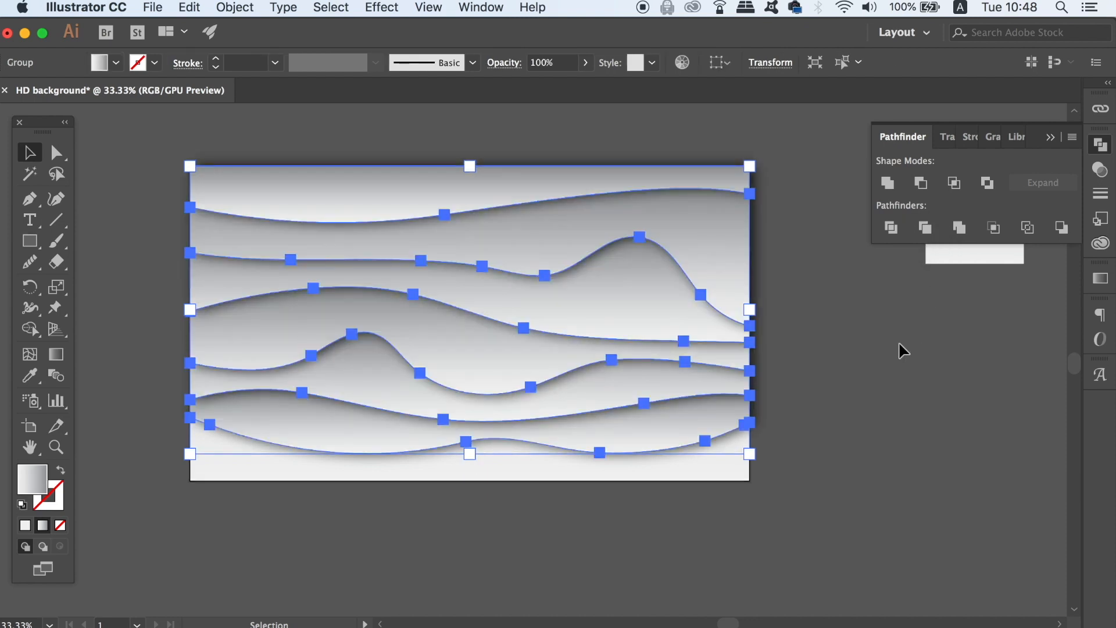
# Step: Ungroup the trimmed paper layers into separate gradient shapes
pyautogui.click(900, 350)
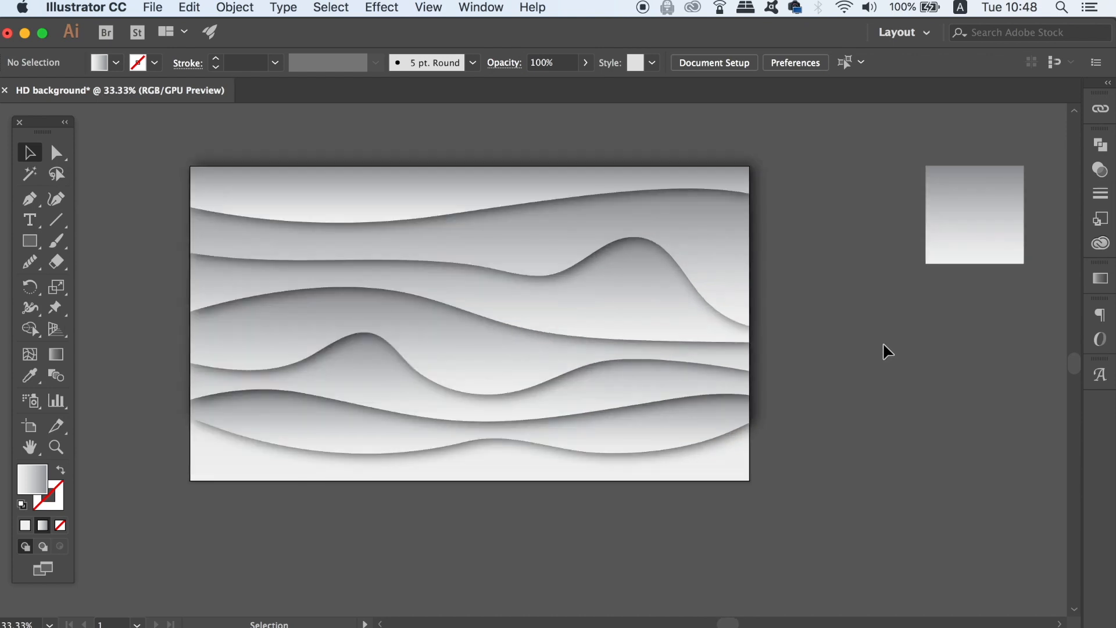
pyautogui.click(468, 321)
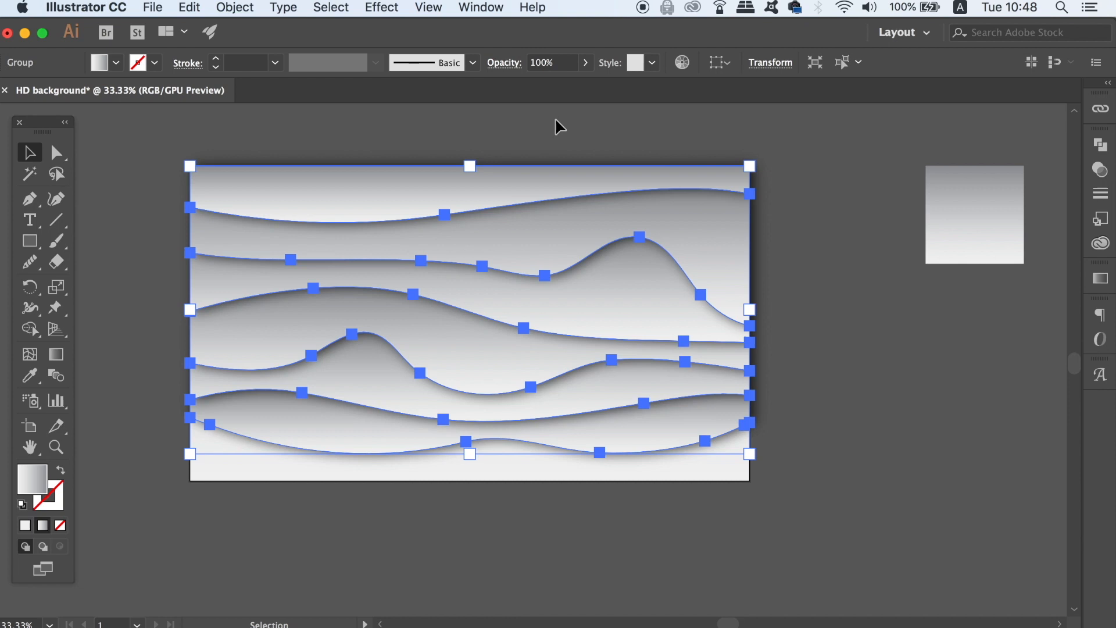
pyautogui.click(235, 7)
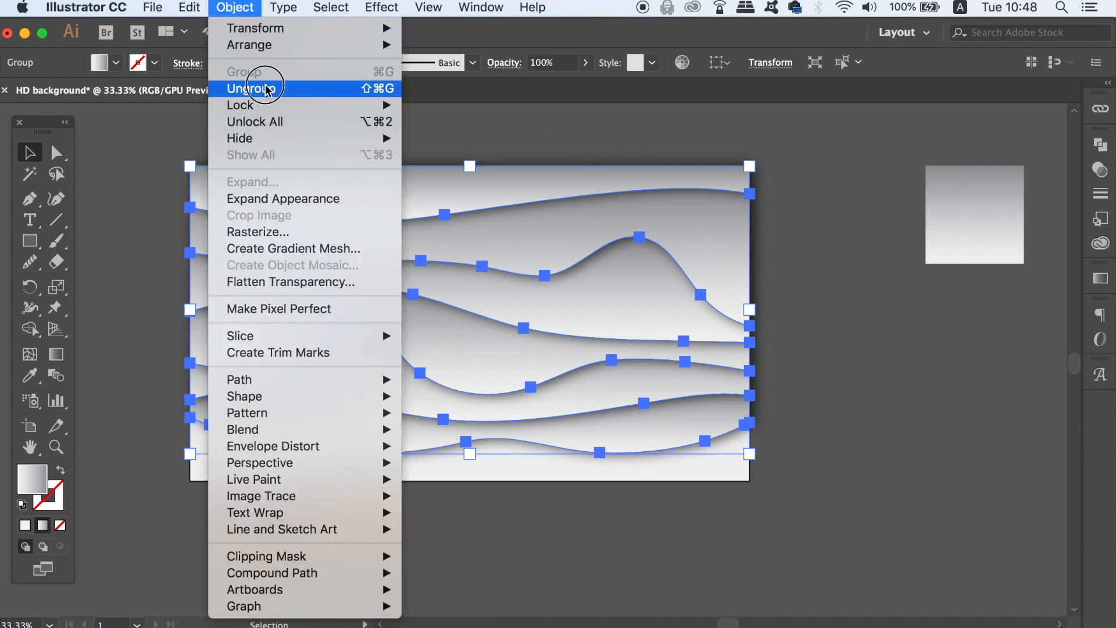
pyautogui.click(266, 89)
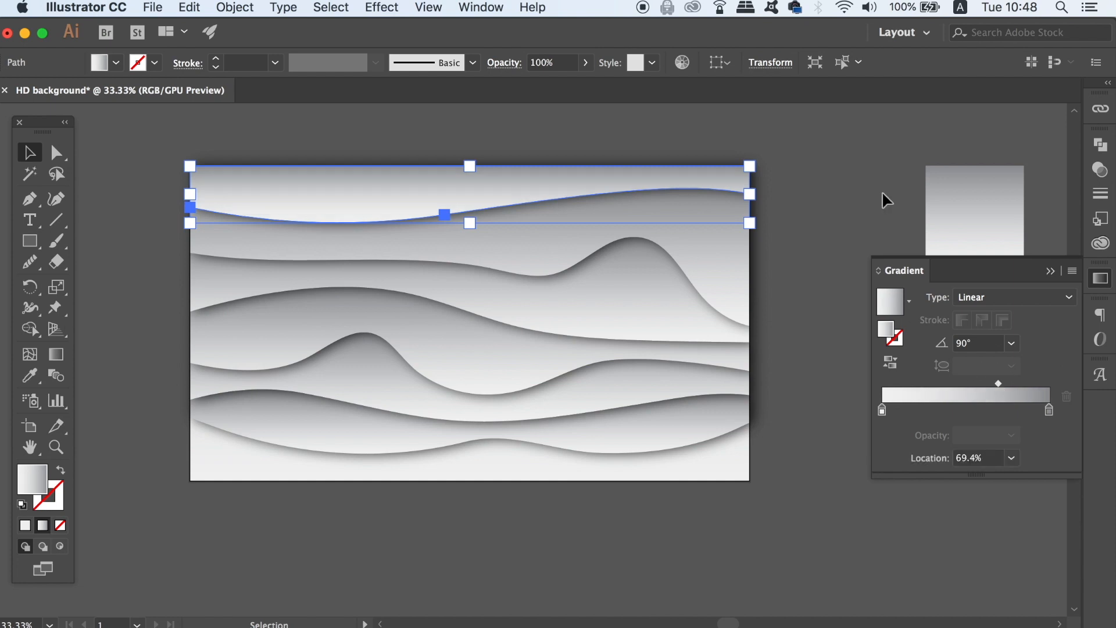
# Step: Fill the overlay rectangle with pink and purple gradient stops at a diagonal angle
pyautogui.click(738, 227)
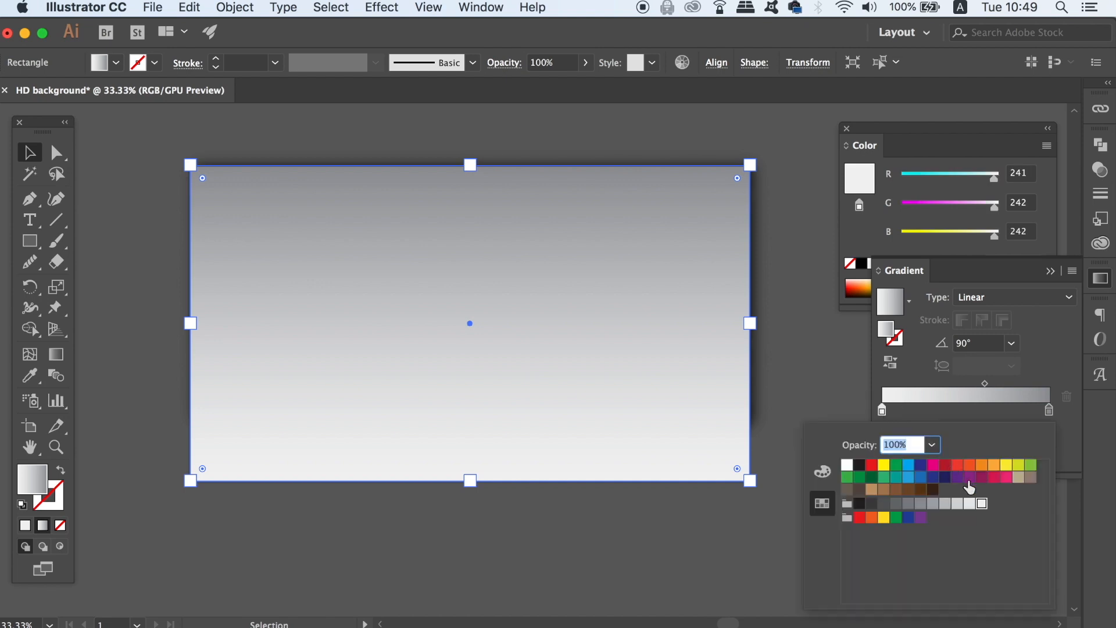
pyautogui.click(982, 476)
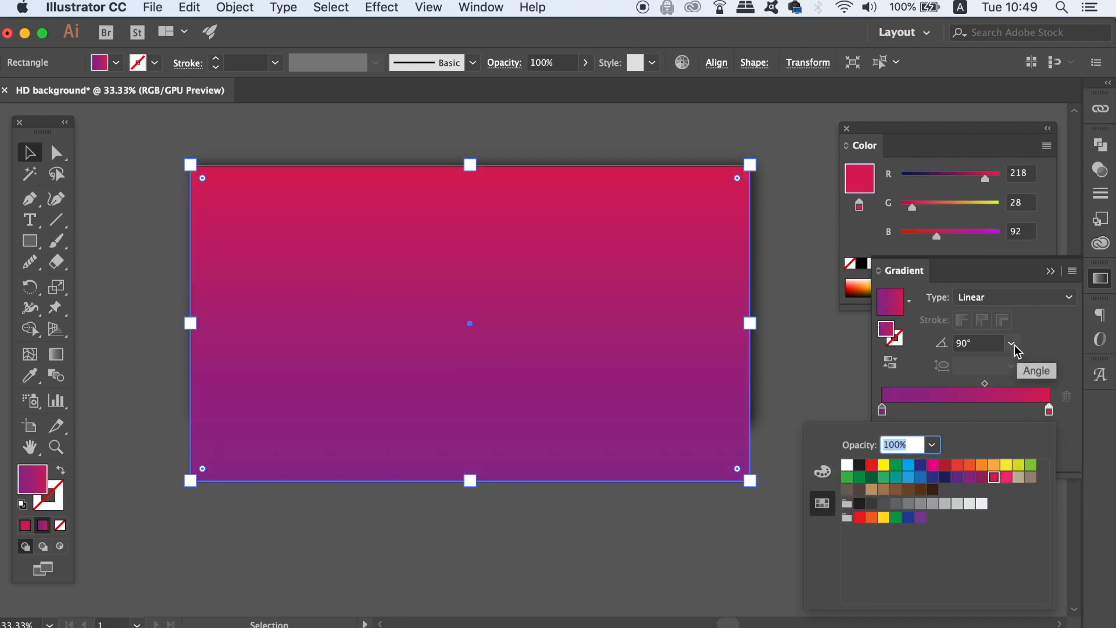
pyautogui.click(1012, 343)
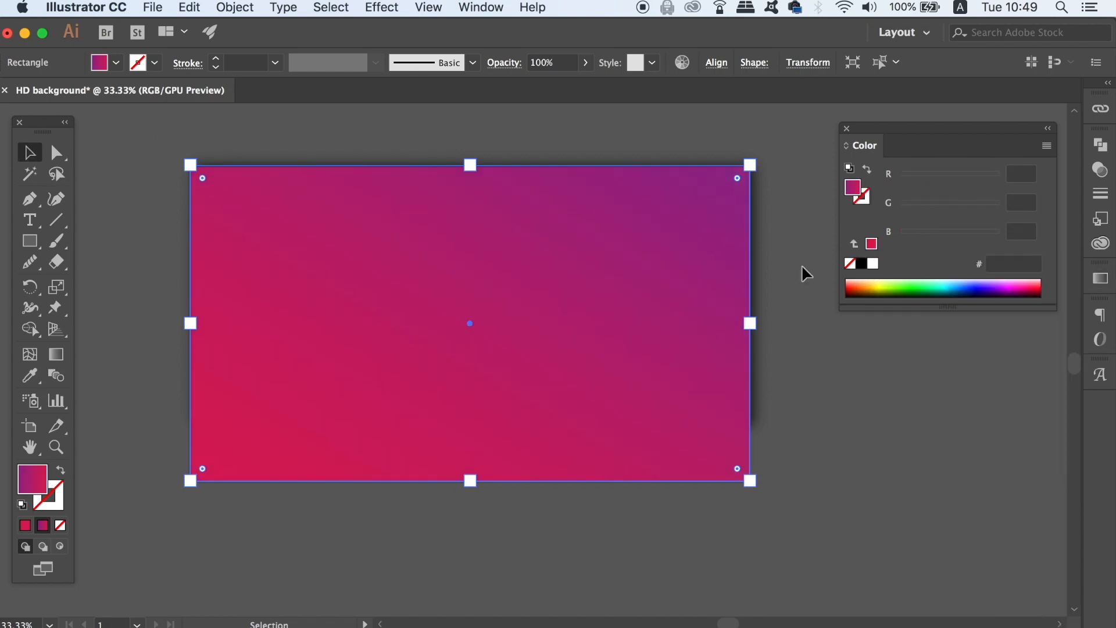
# Step: Preview Overlay, Soft Light and Screen blending modes on the overlay rectangle
pyautogui.click(1100, 168)
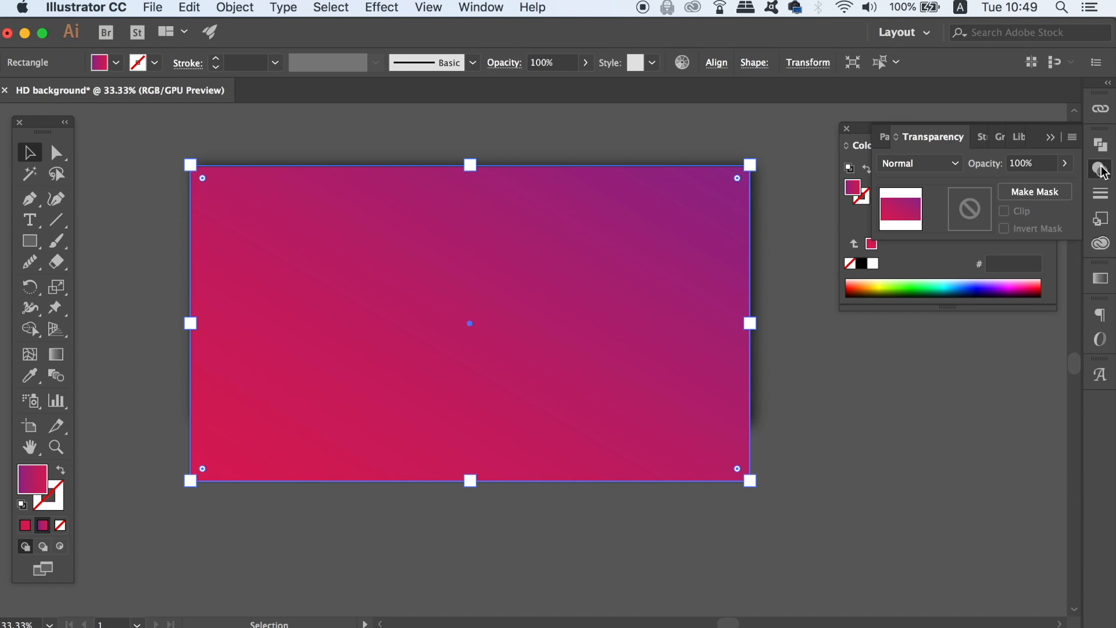
pyautogui.click(951, 163)
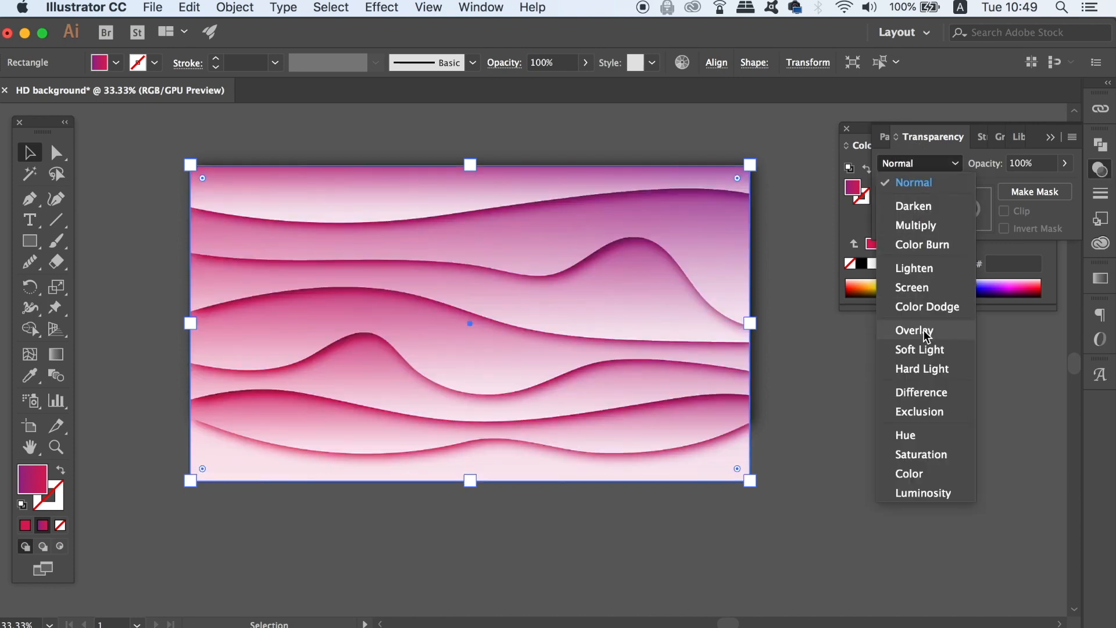
pyautogui.click(915, 330)
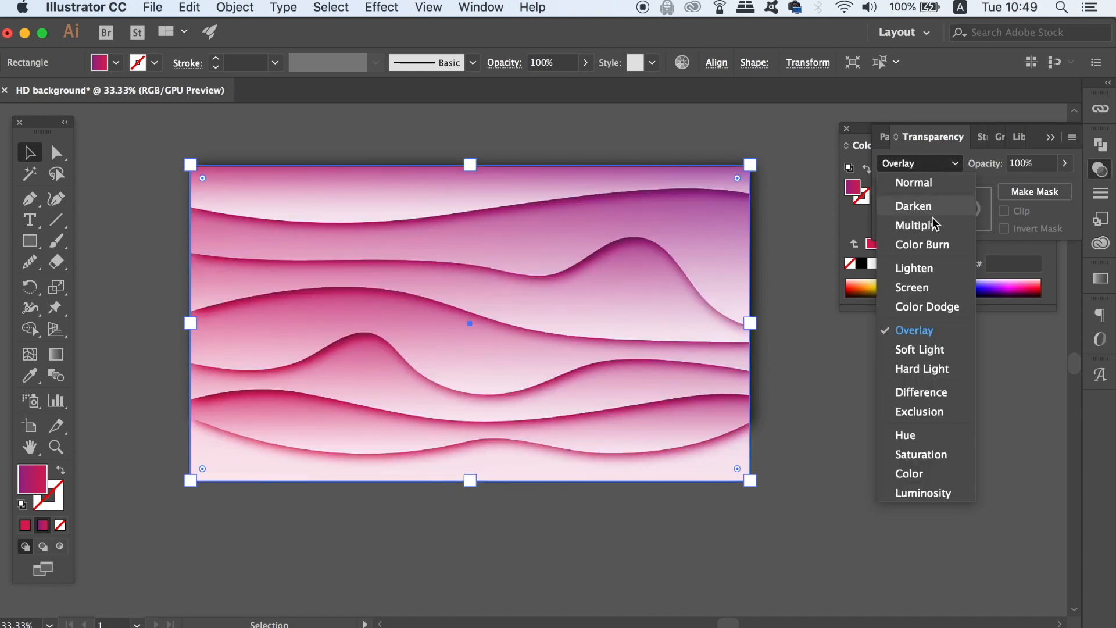
pyautogui.click(920, 350)
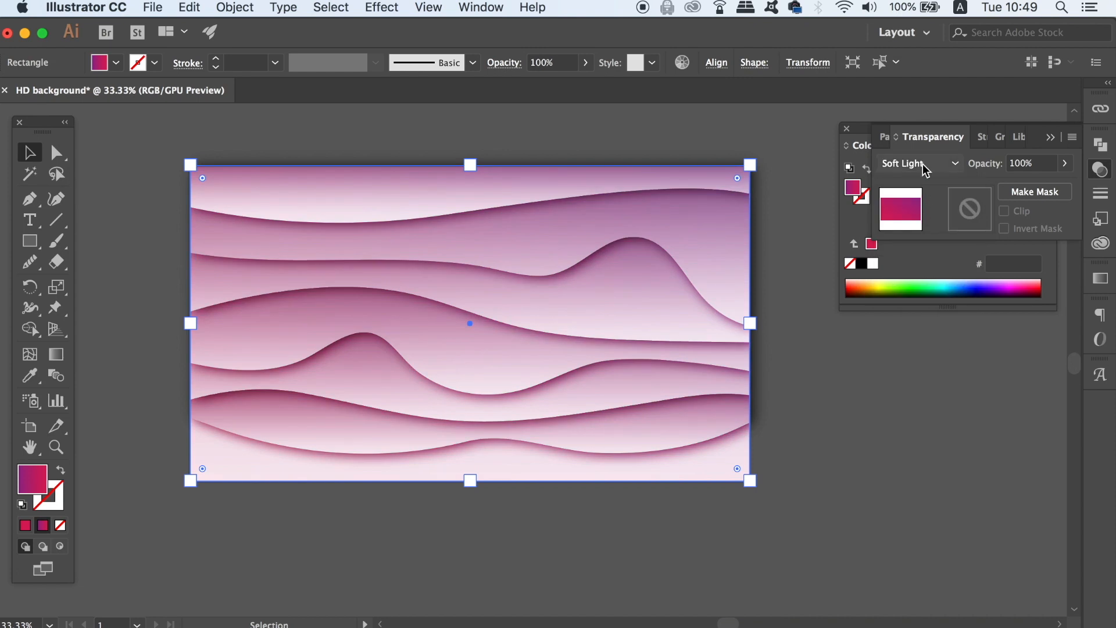
pyautogui.click(920, 163)
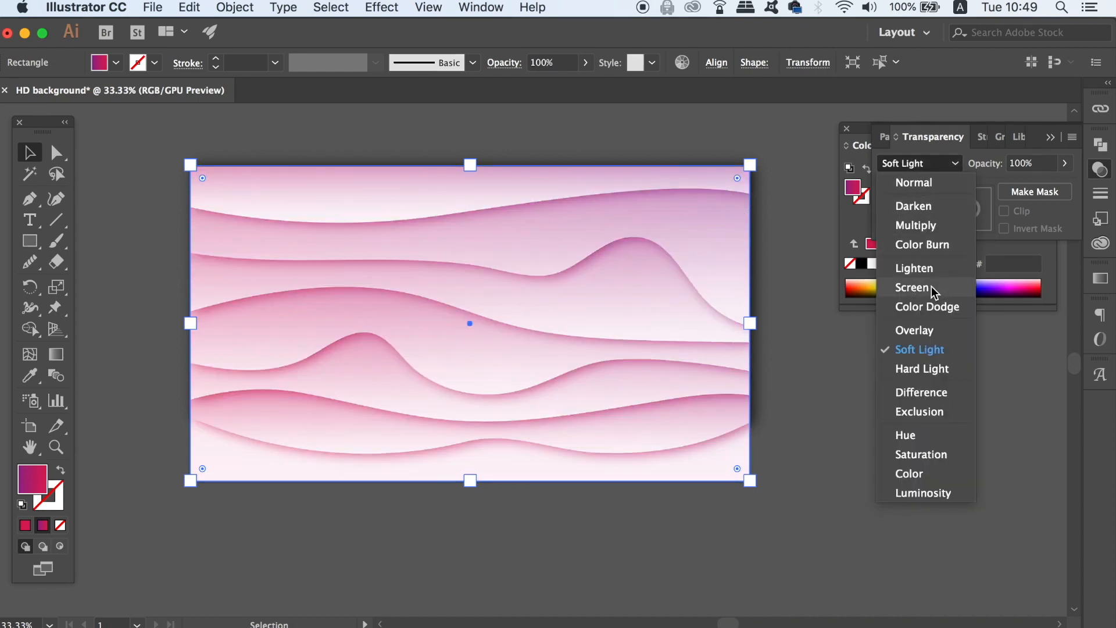
pyautogui.click(912, 287)
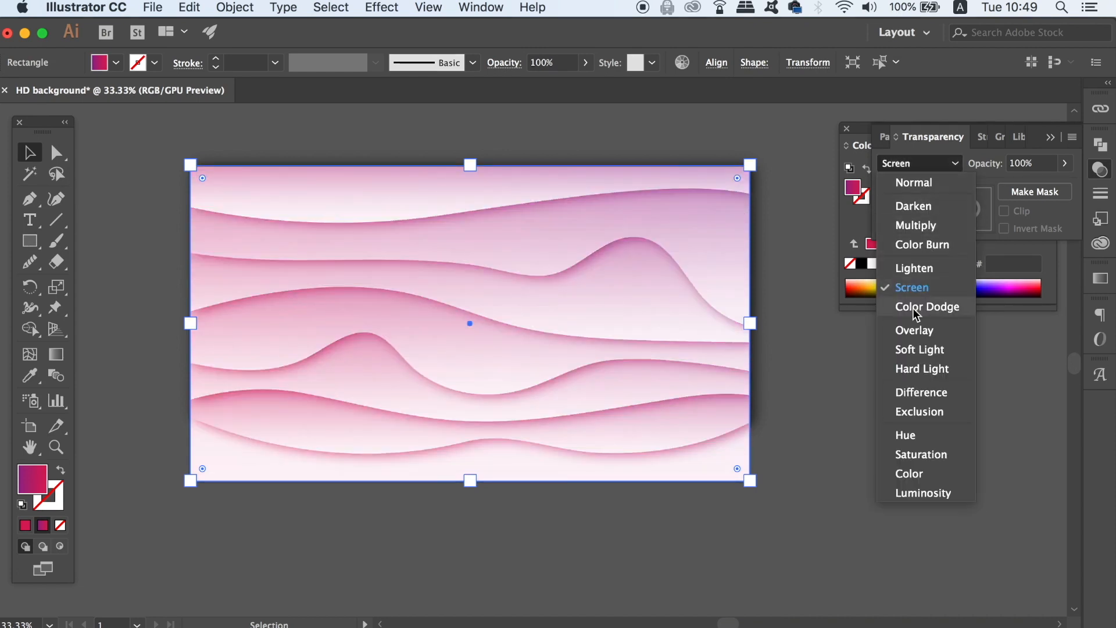
pyautogui.moveTo(909, 353)
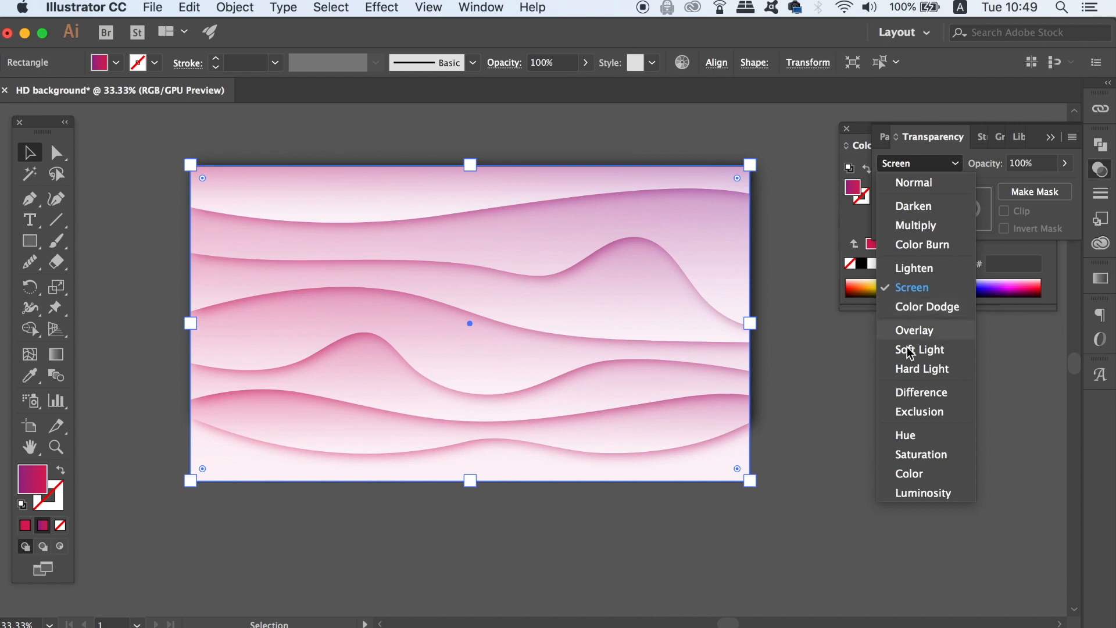
# Step: Apply Hard Light blending to the overlay and fine-tune its opacity
pyautogui.click(922, 369)
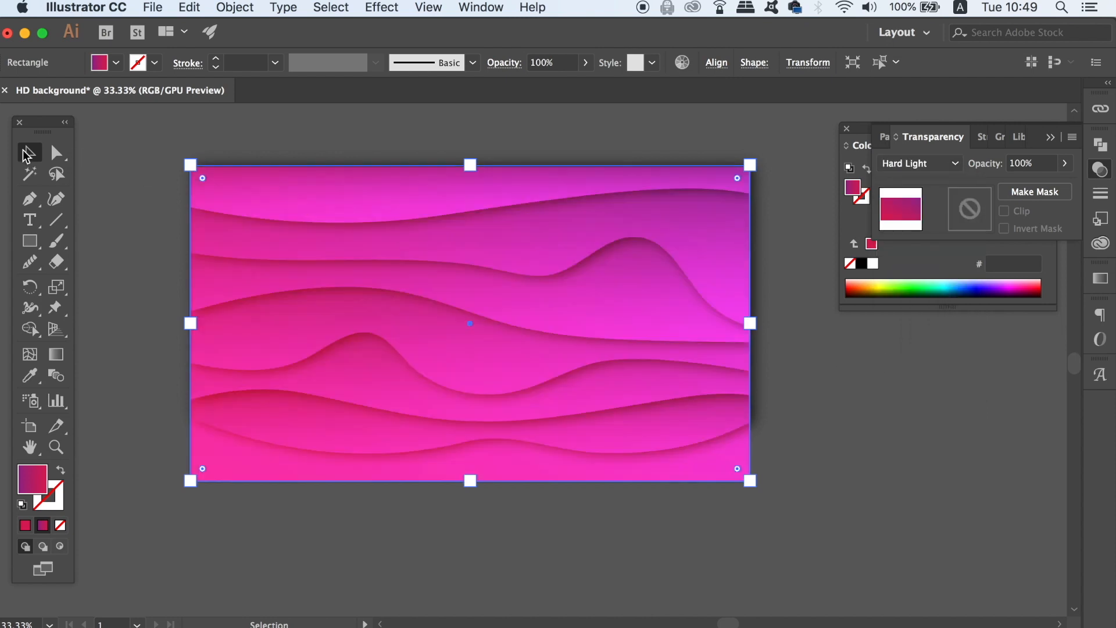
pyautogui.click(1065, 164)
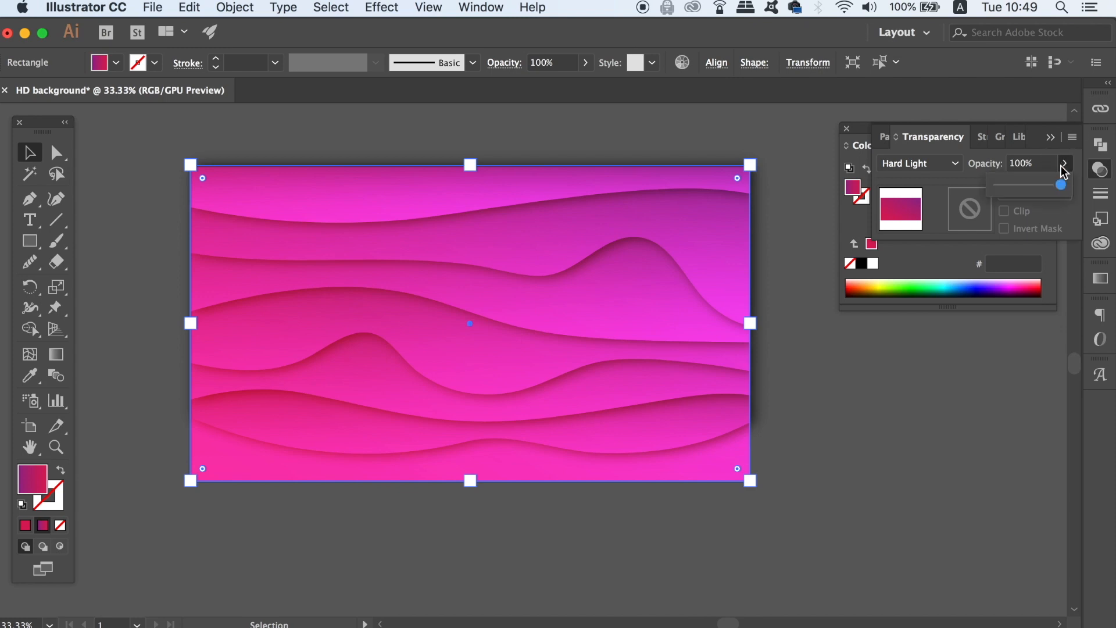
pyautogui.moveTo(1062, 185); pyautogui.dragTo(1049, 184)
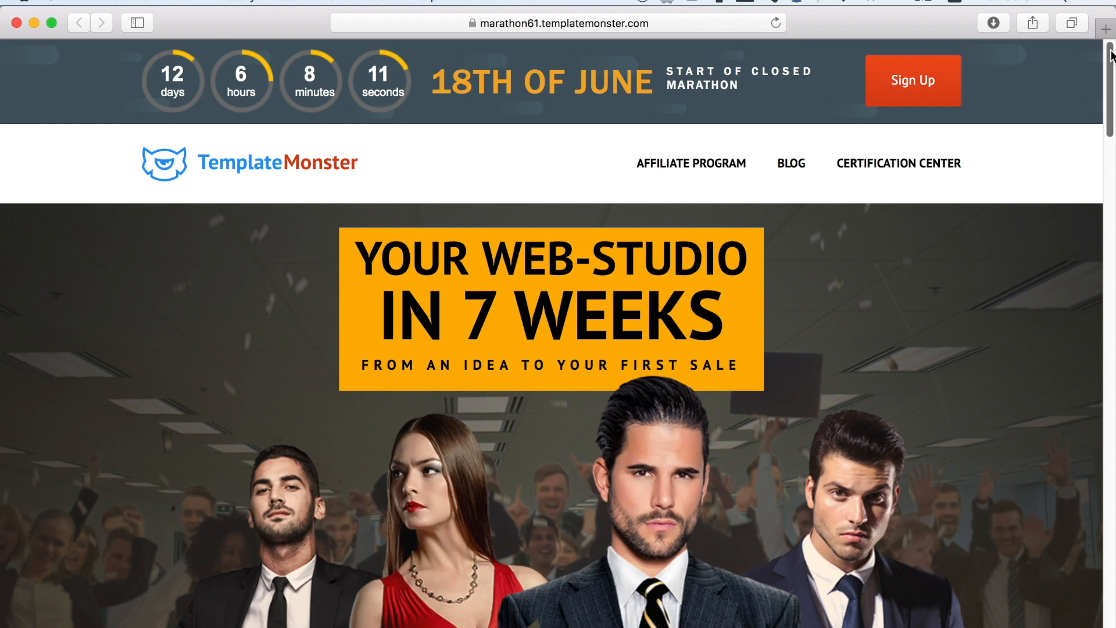
# Step: Scroll the TemplateMonster marathon page past the registration form to the seven-week topics
pyautogui.scroll(-3)
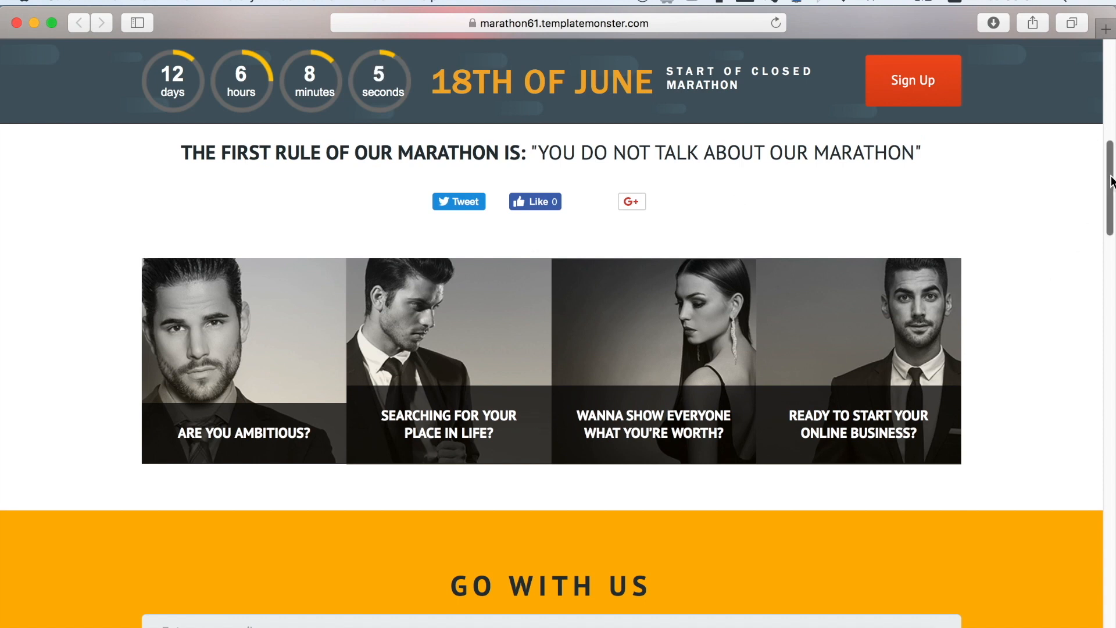
pyautogui.scroll(-3)
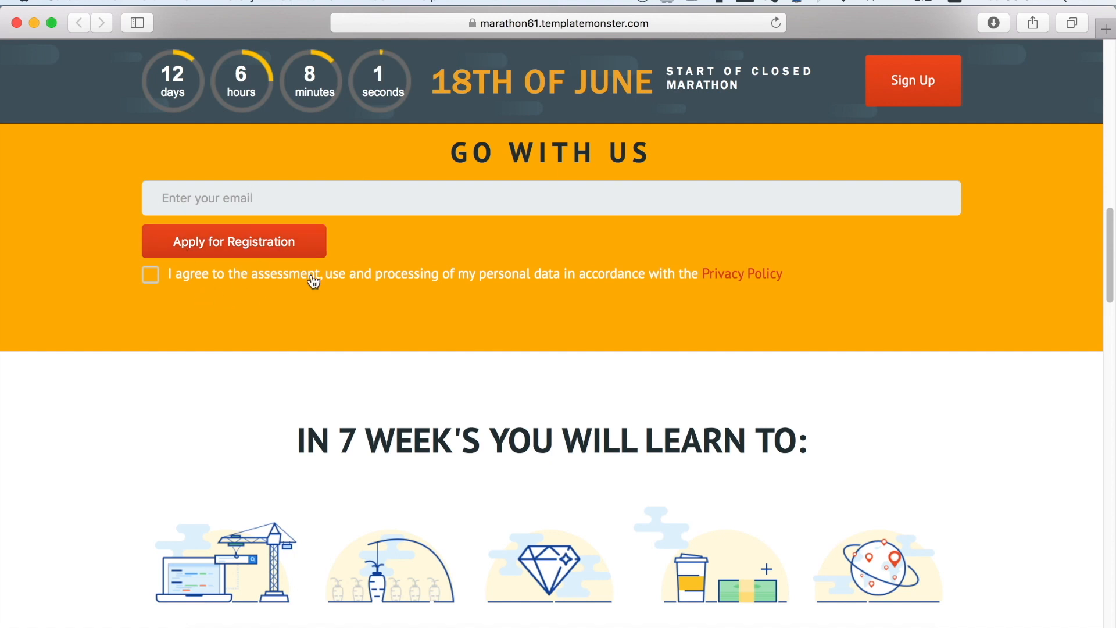
pyautogui.moveTo(361, 293)
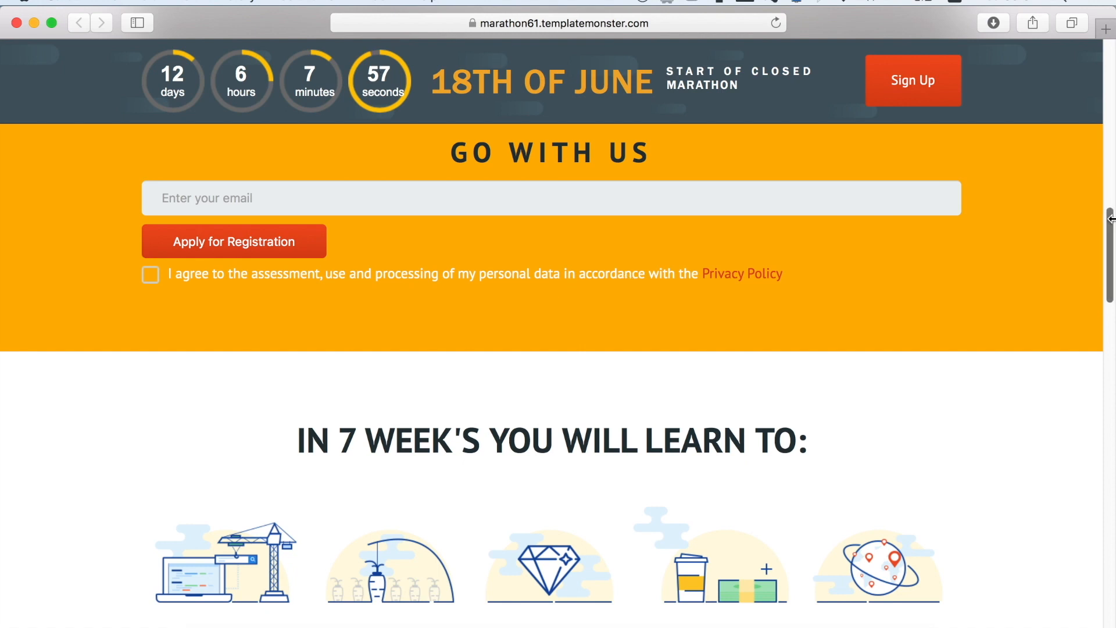
pyautogui.scroll(-3)
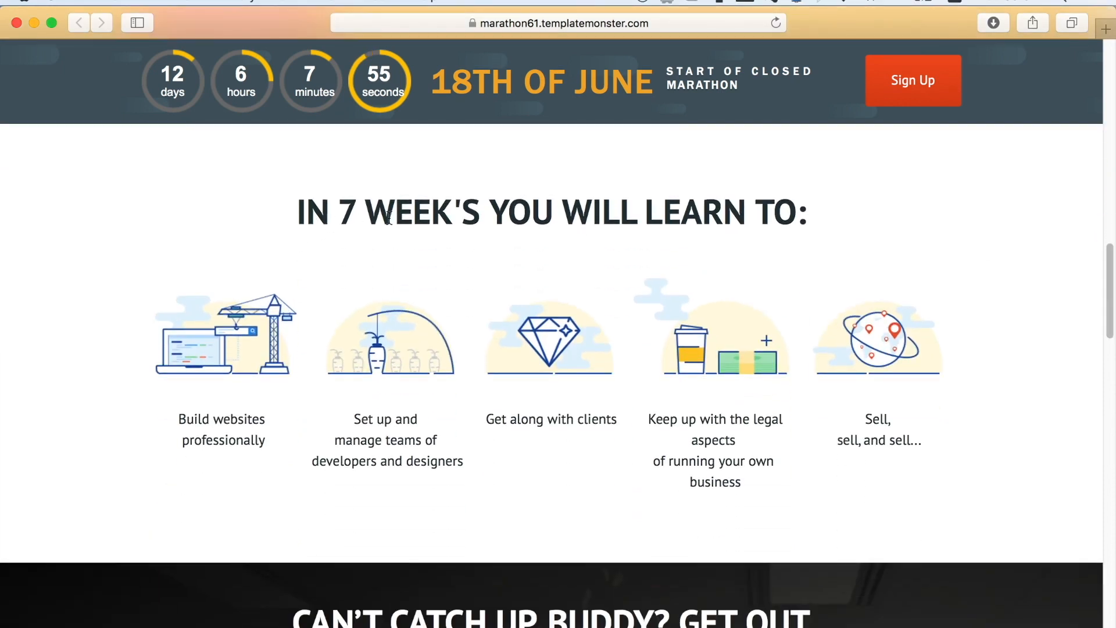
pyautogui.moveTo(319, 494)
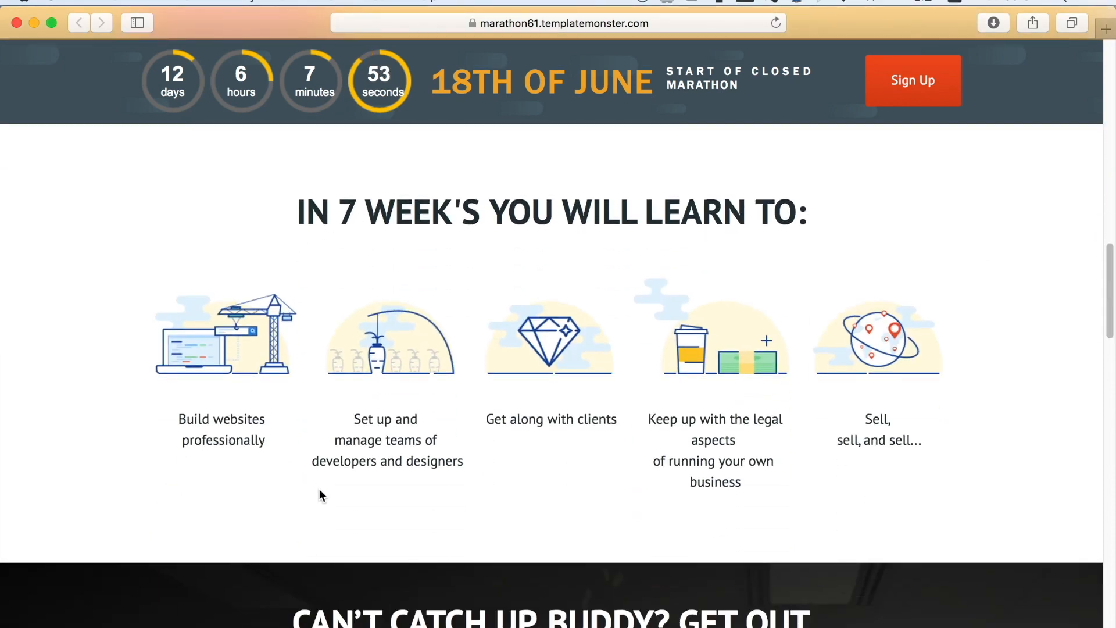
pyautogui.moveTo(397, 488)
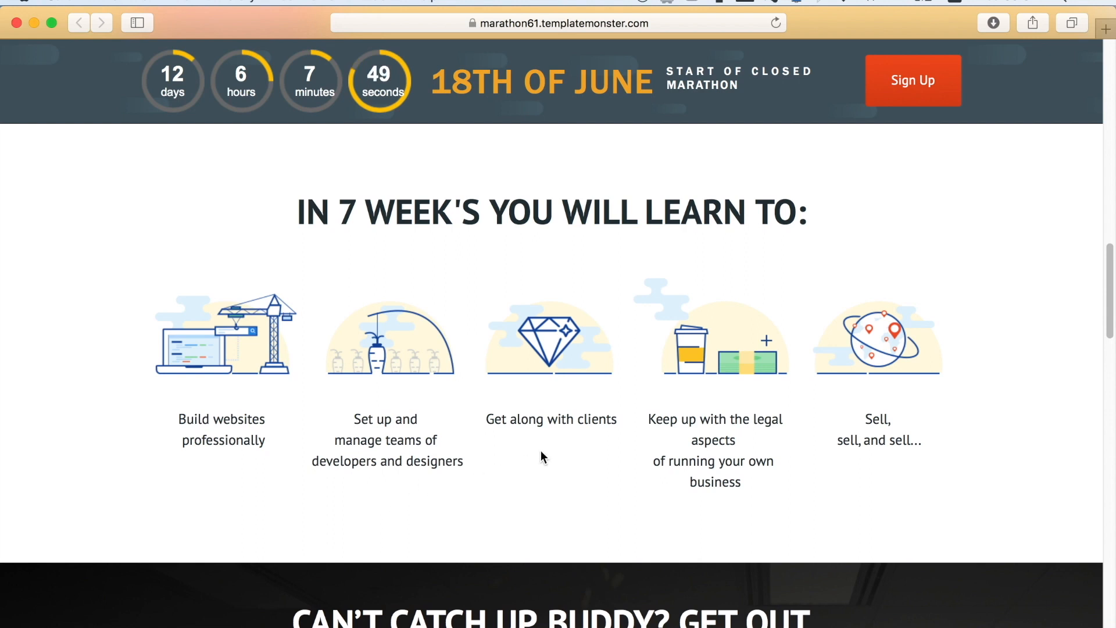
pyautogui.moveTo(625, 487)
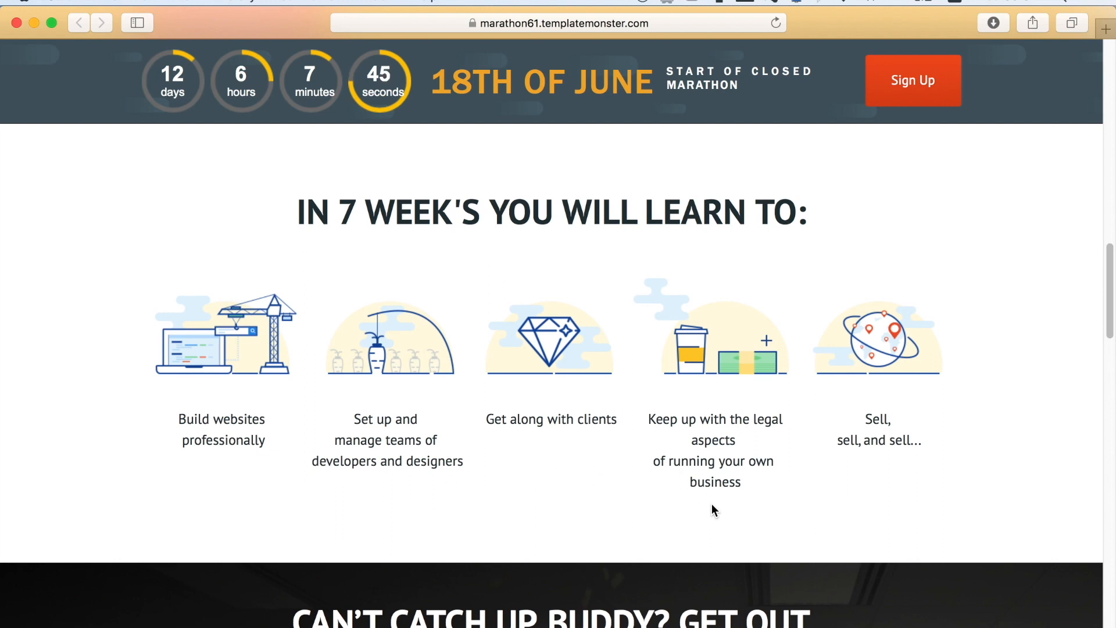
pyautogui.moveTo(882, 475)
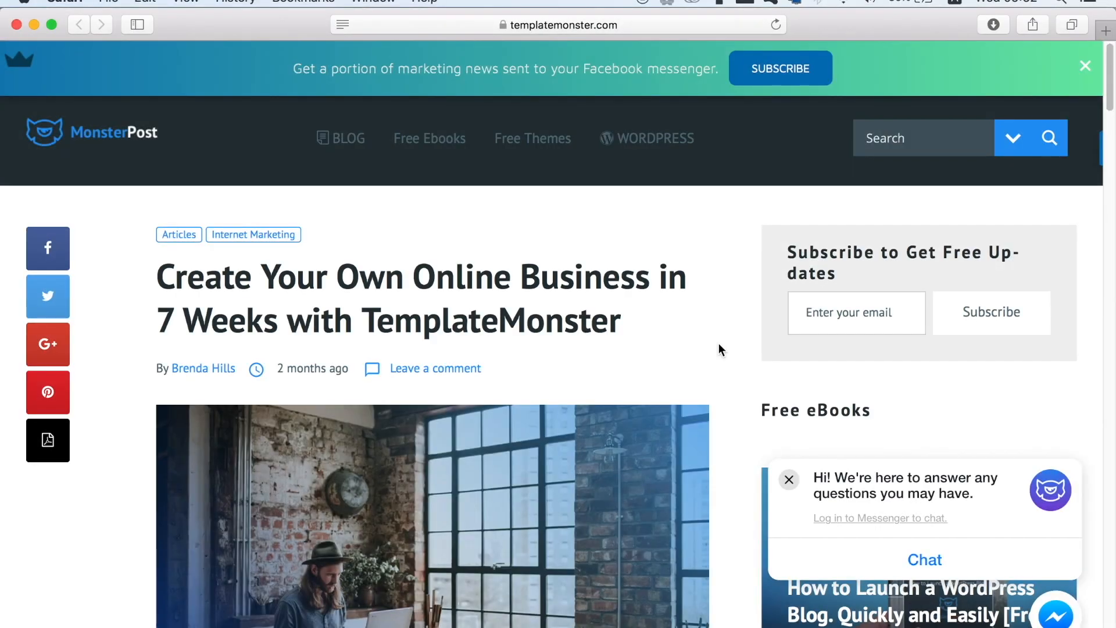
pyautogui.scroll(-3)
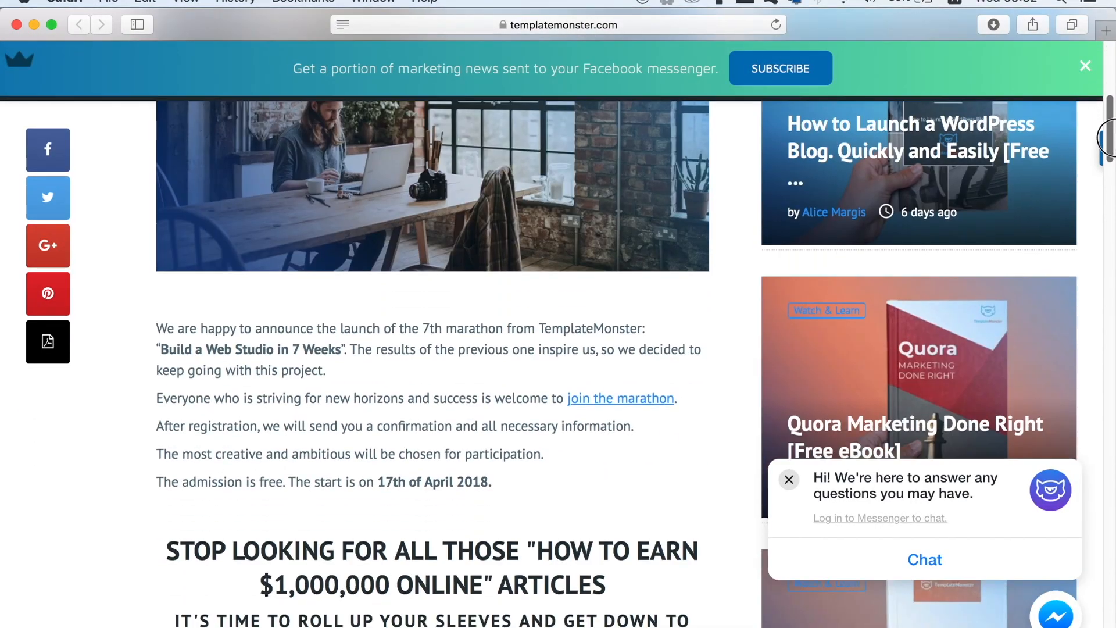
pyautogui.scroll(-3)
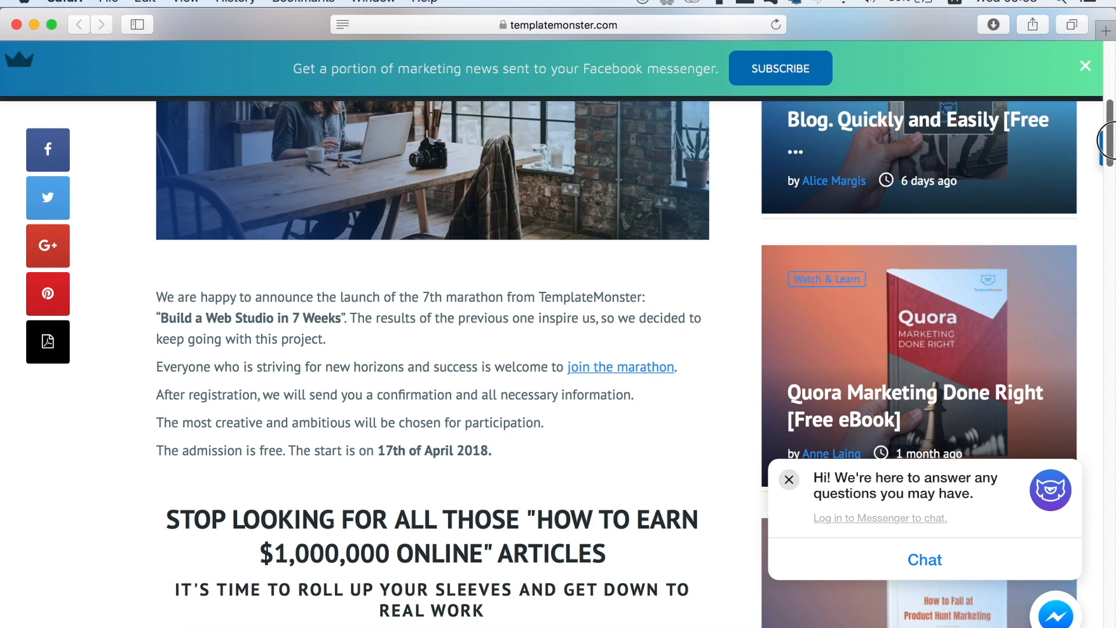
pyautogui.scroll(-3)
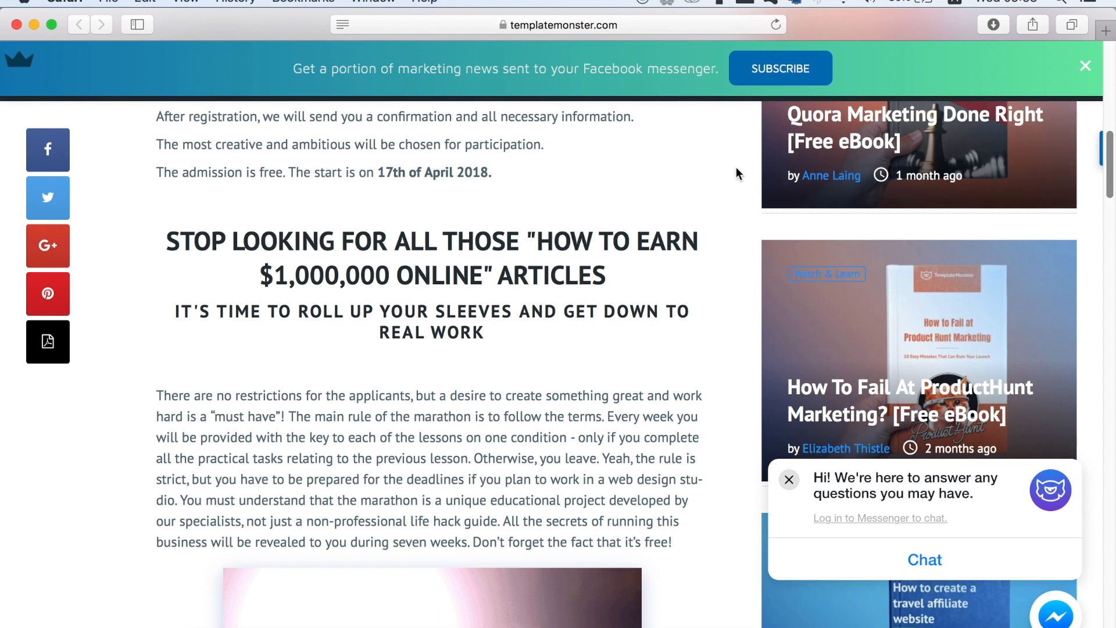
pyautogui.moveTo(156, 395); pyautogui.dragTo(359, 396)
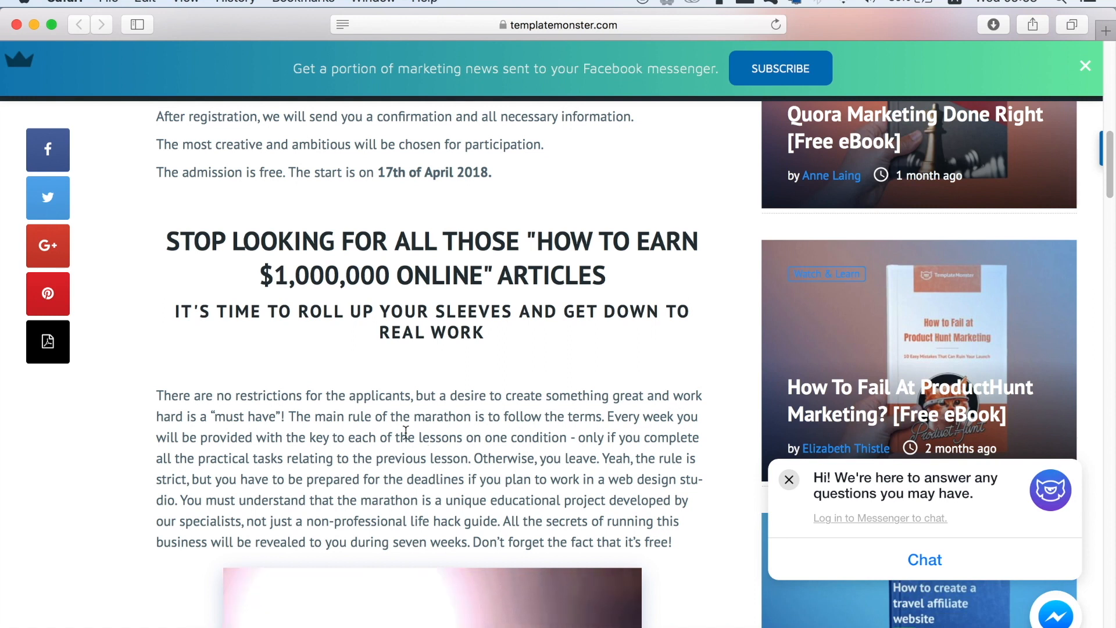
pyautogui.moveTo(565, 445)
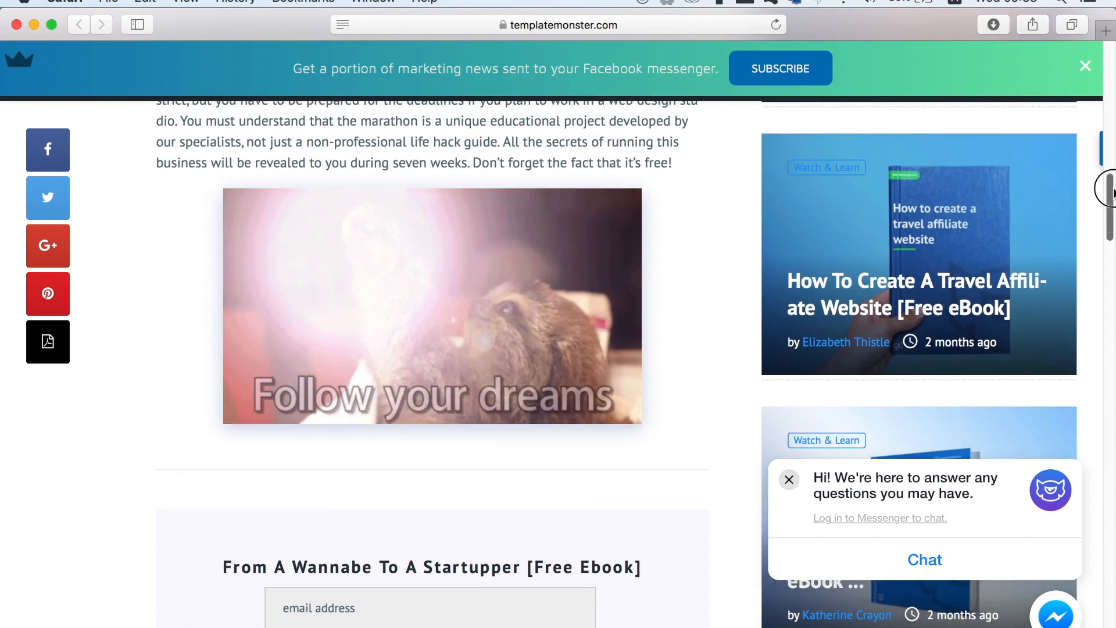
pyautogui.scroll(-3)
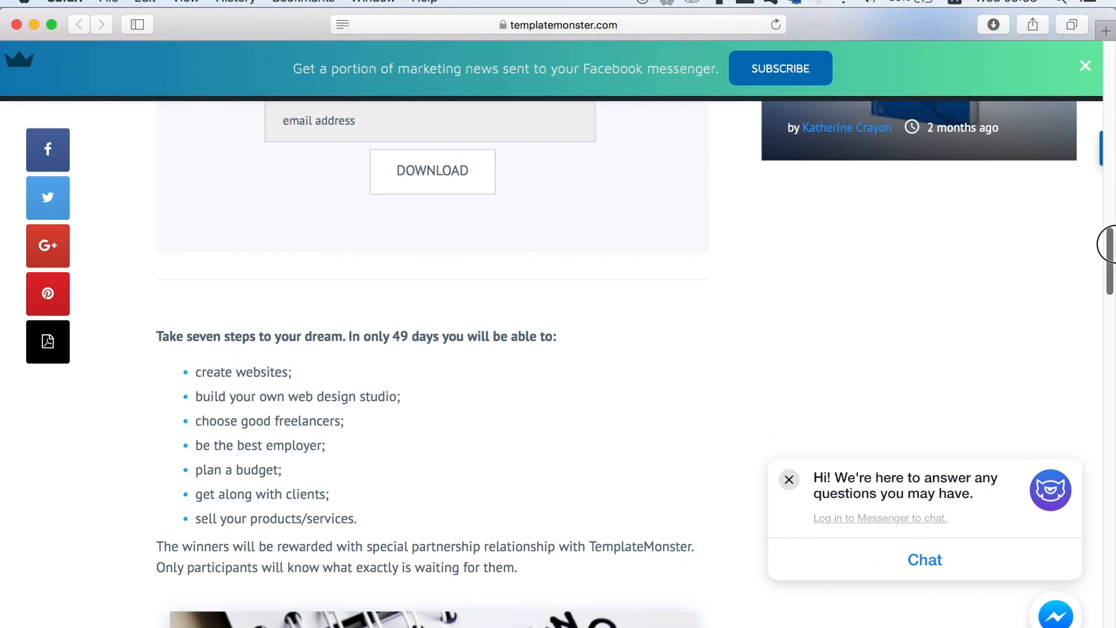
pyautogui.scroll(-3)
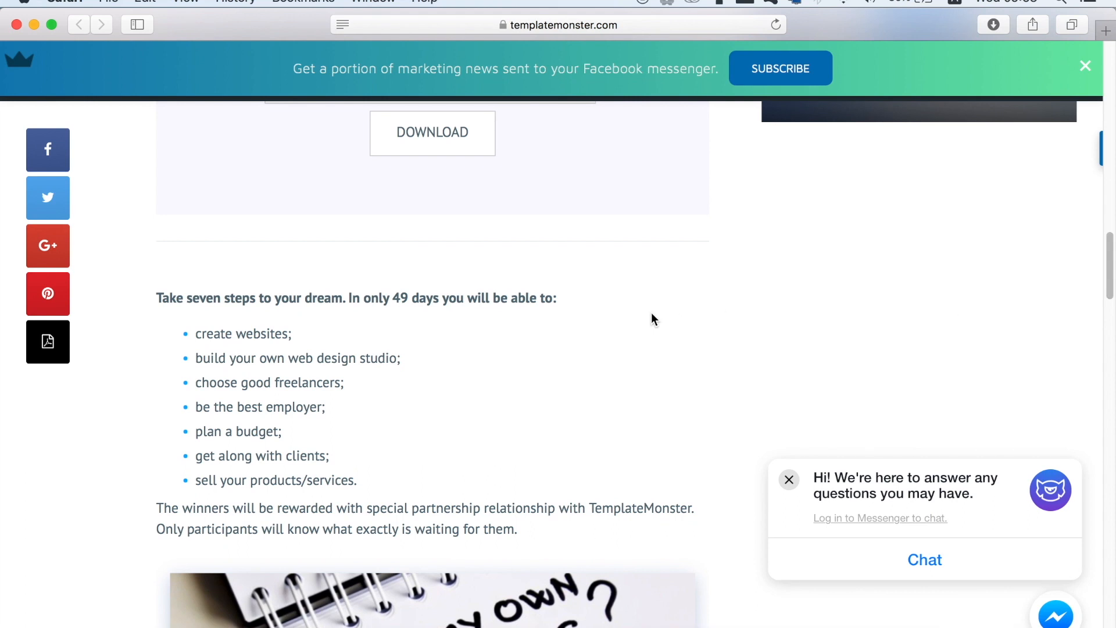
pyautogui.moveTo(406, 405)
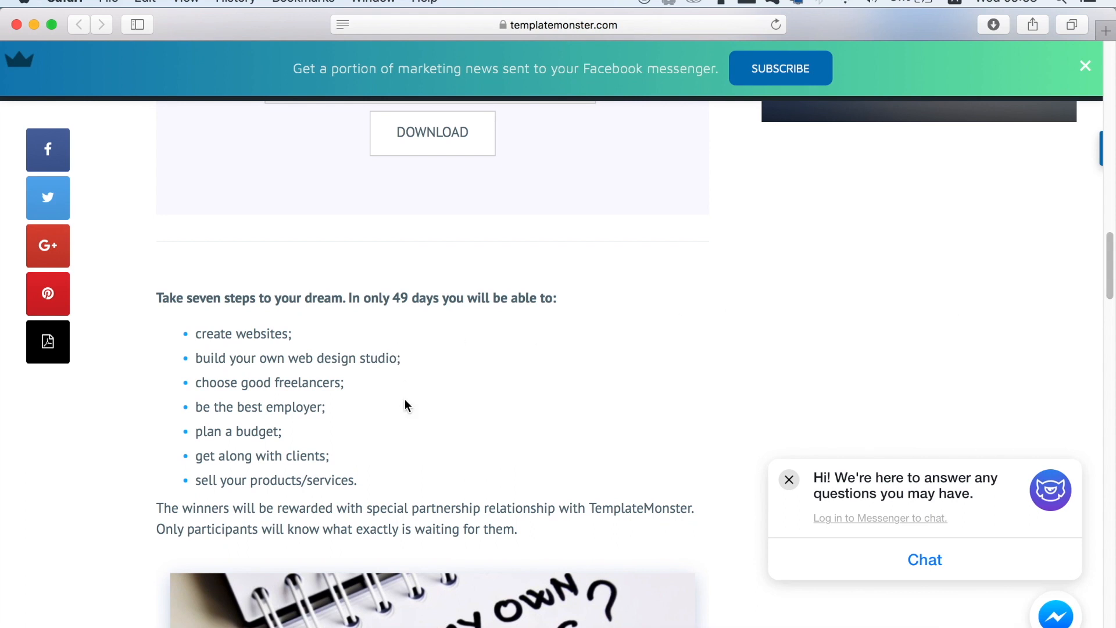
pyautogui.scroll(-3)
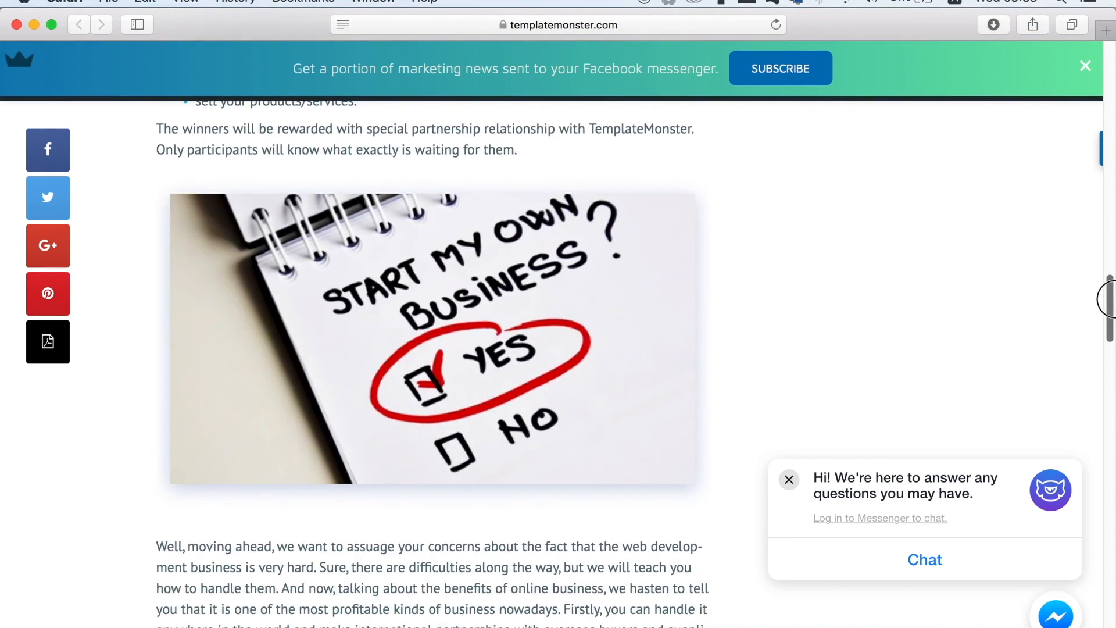
pyautogui.scroll(-3)
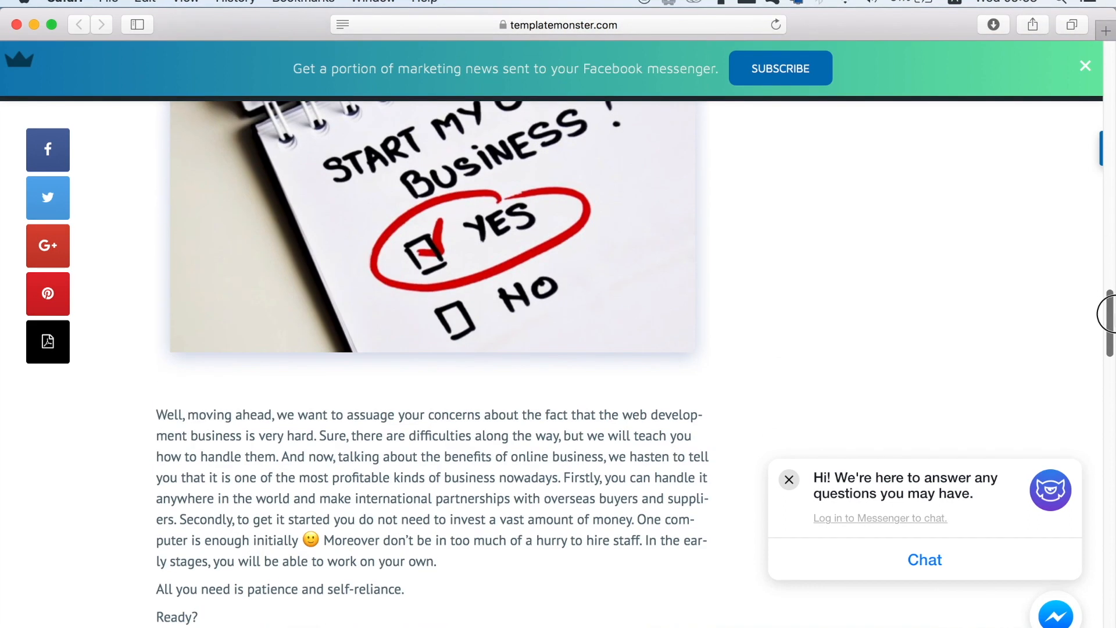